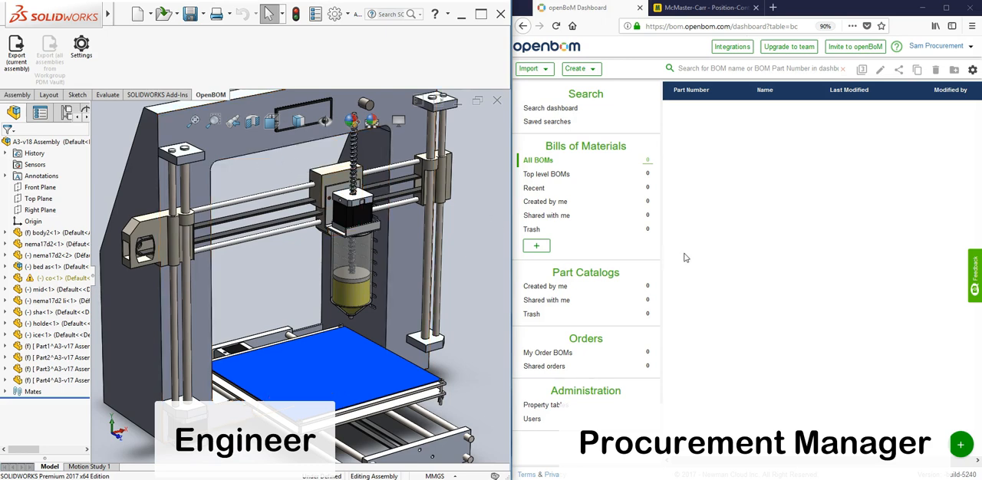
mouse_move(518, 238)
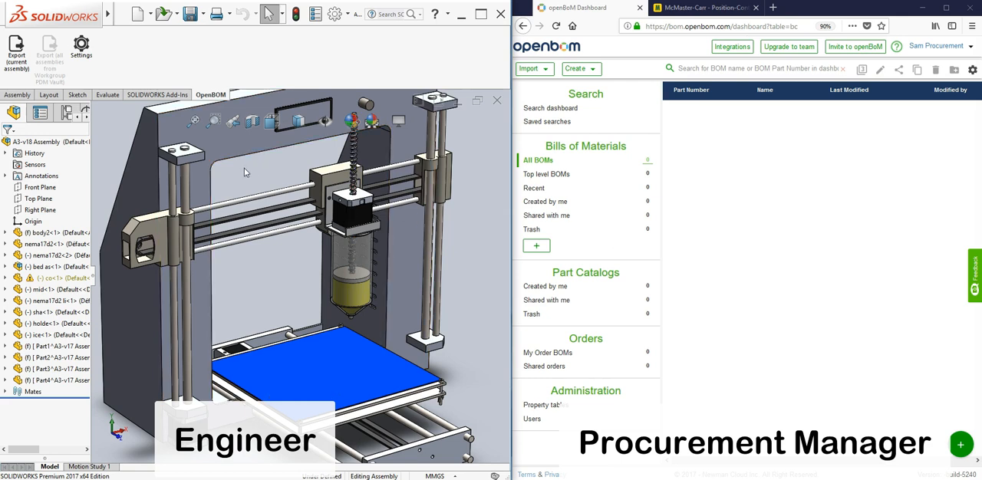
Step: Set OpenBOM export settings to Dropbox cloud storage with 3D PDF files sent, and save
click(81, 53)
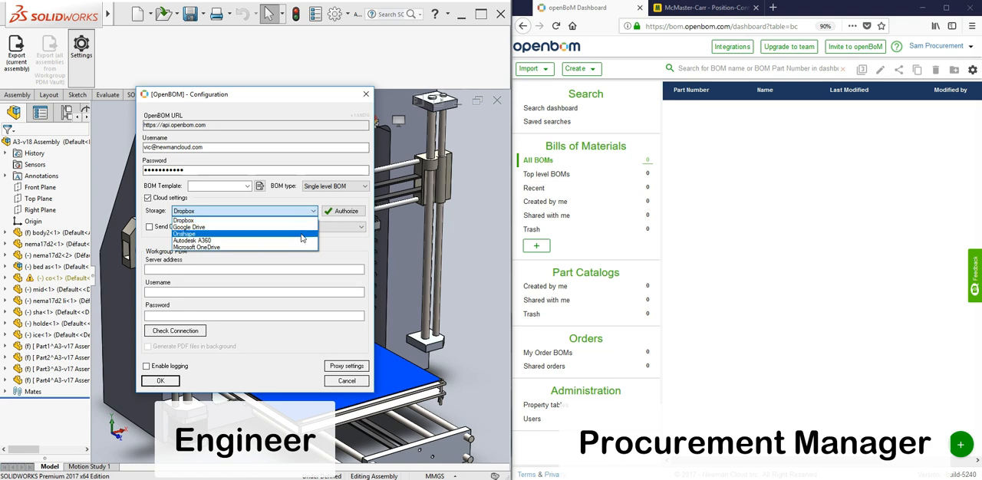
click(183, 221)
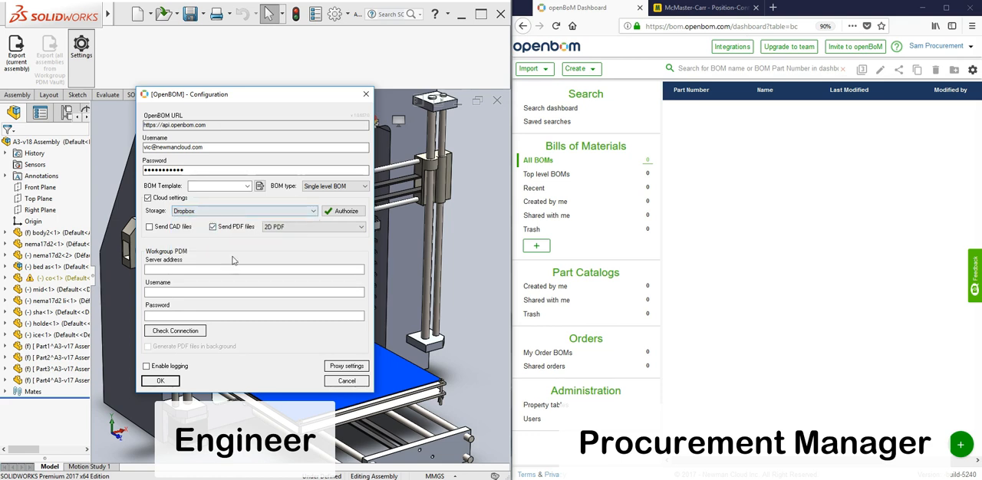
click(347, 381)
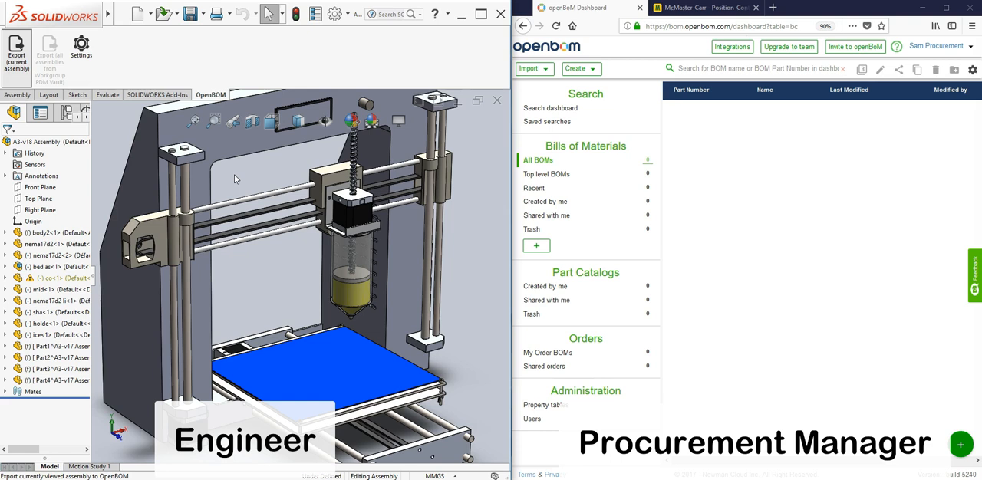
Step: Export the current assembly to OpenBOM and open the A3-v18 Assembly-SL BOM in the browser
click(15, 49)
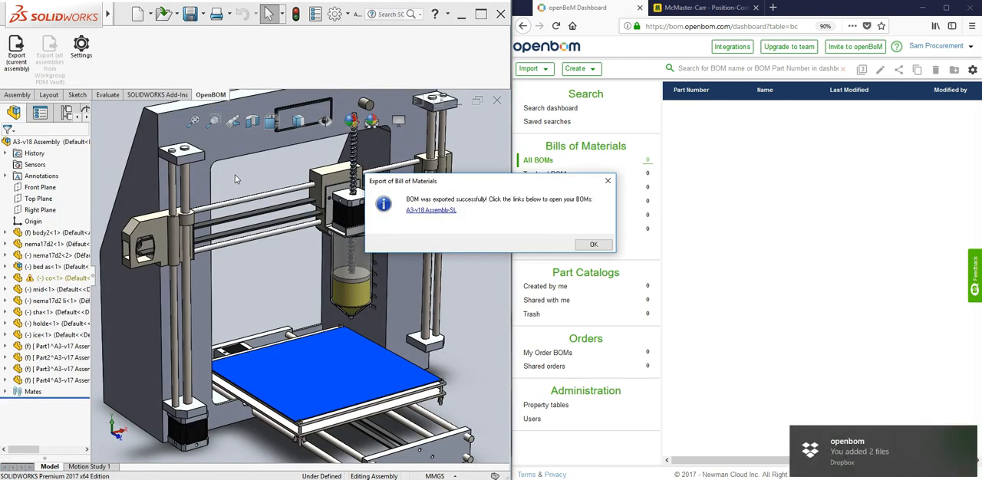
mouse_move(460, 295)
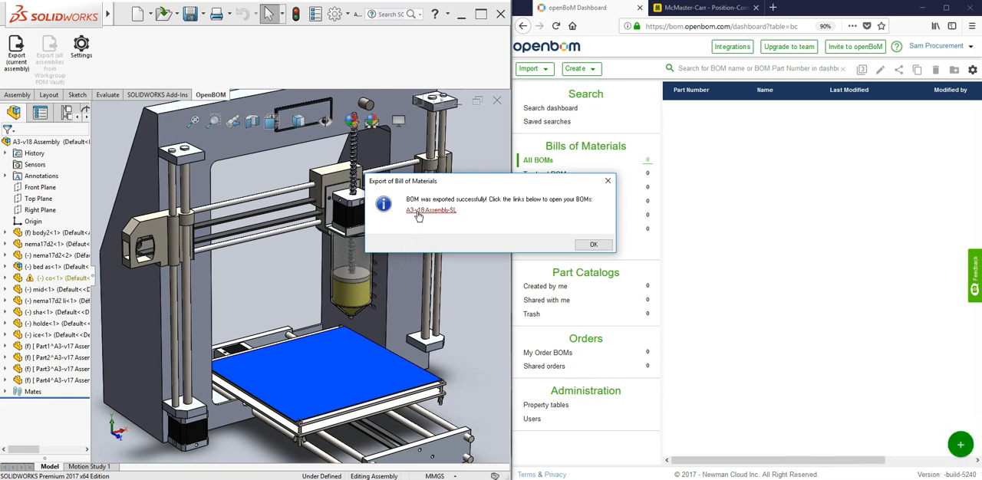
click(431, 210)
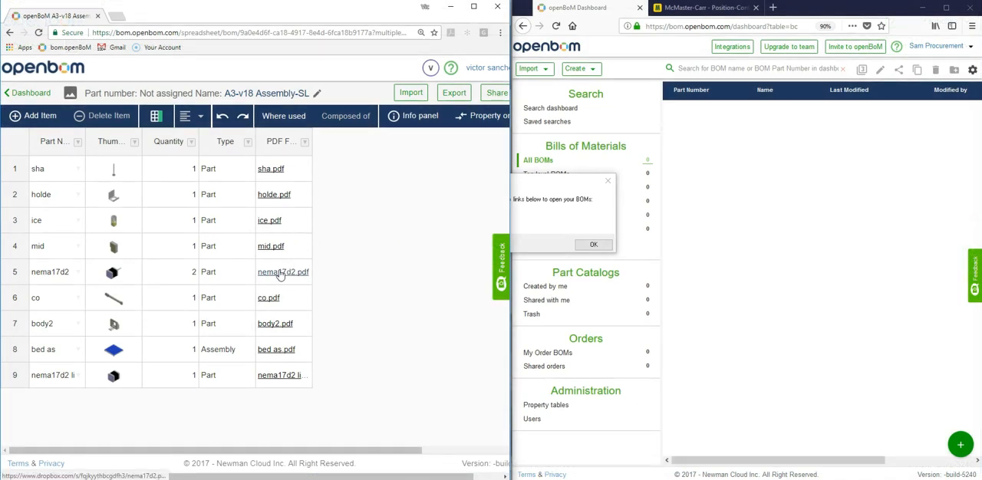
Step: Preview the nema17d2.pdf file from Dropbox, then dismiss the export success message
click(283, 273)
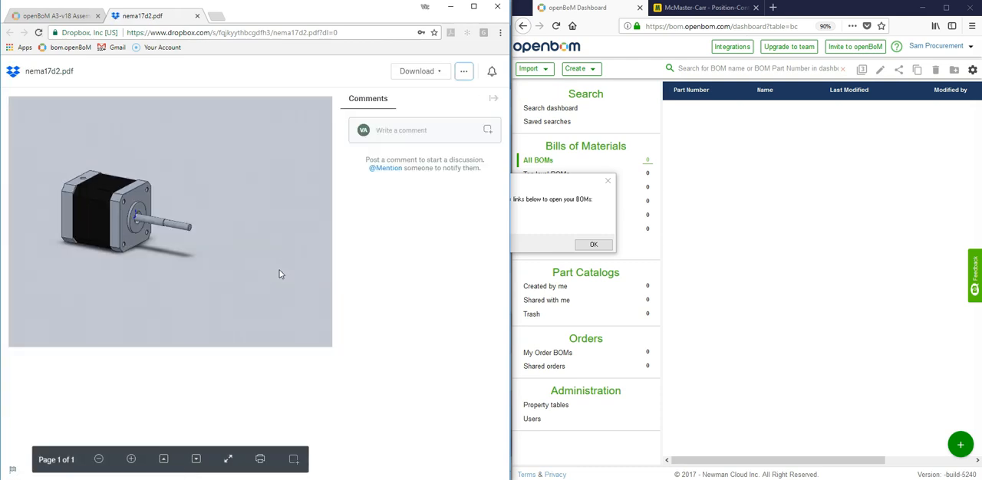
mouse_move(249, 114)
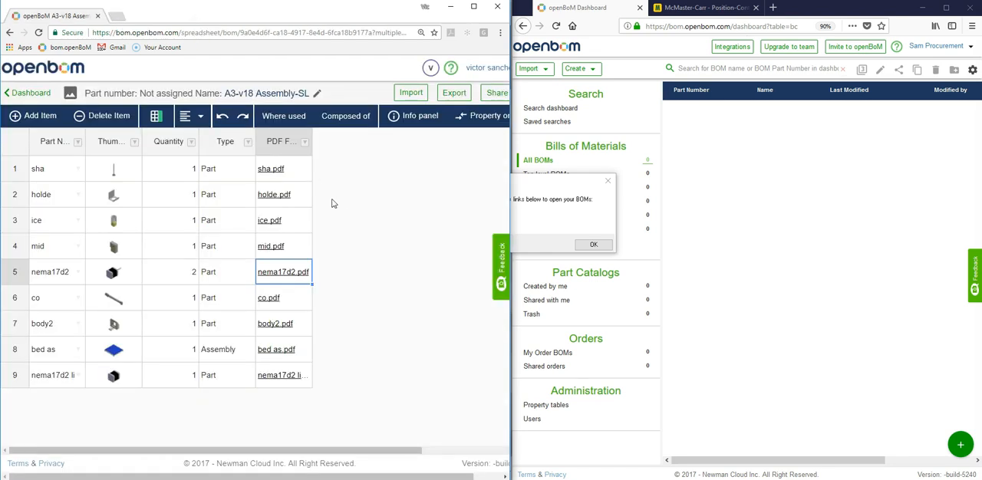
mouse_move(596, 192)
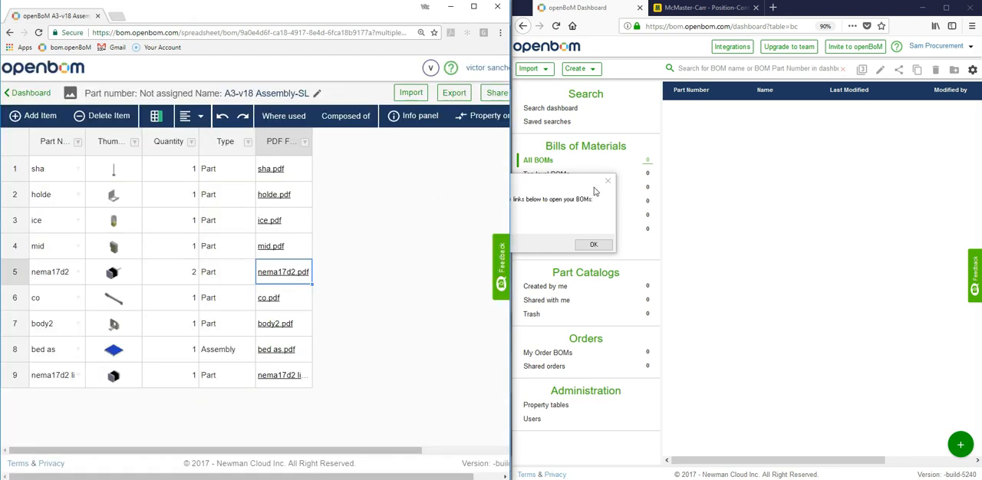
click(592, 244)
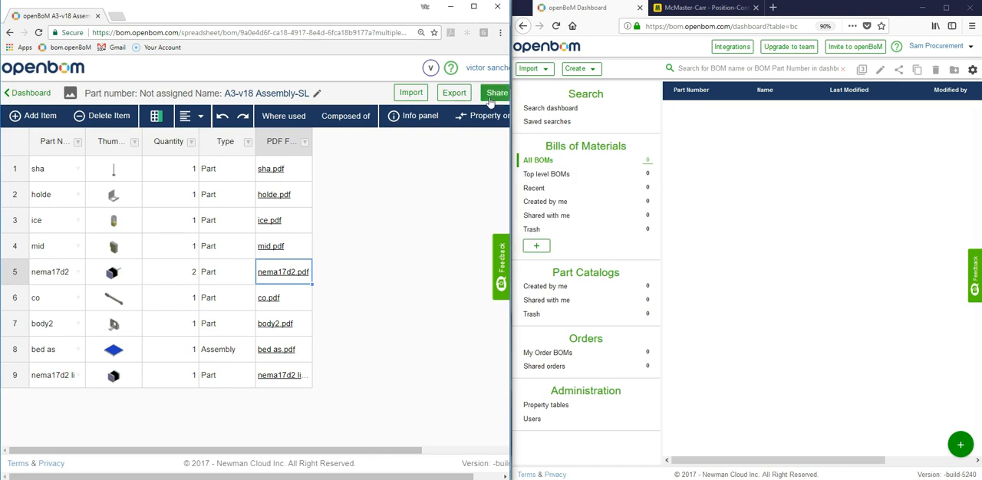
click(496, 93)
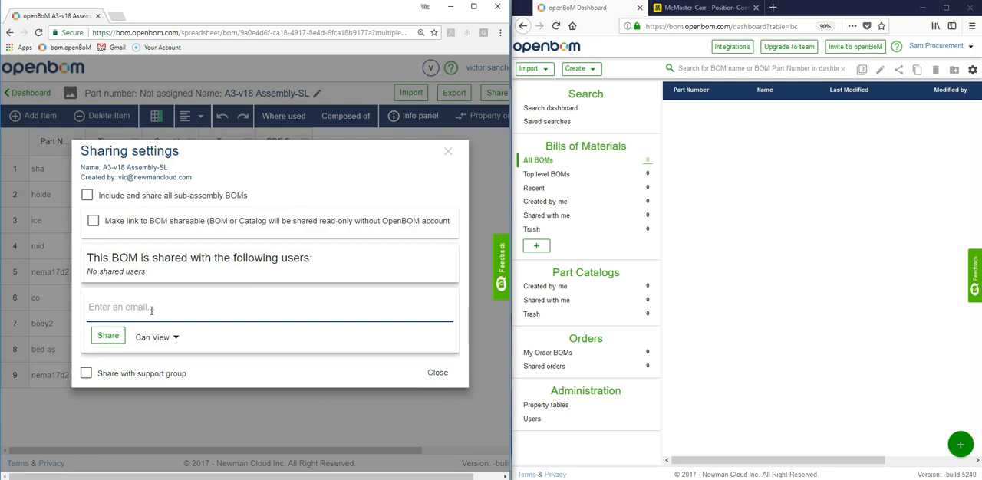
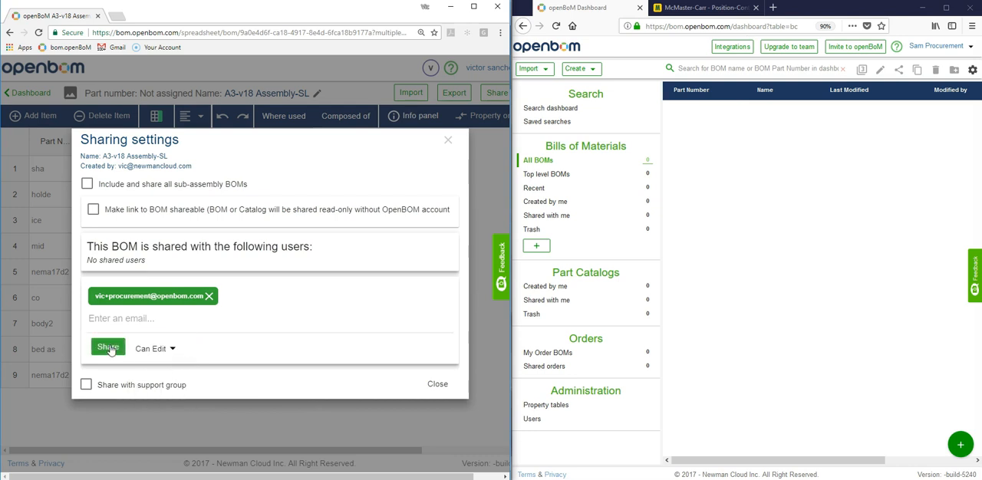
click(107, 347)
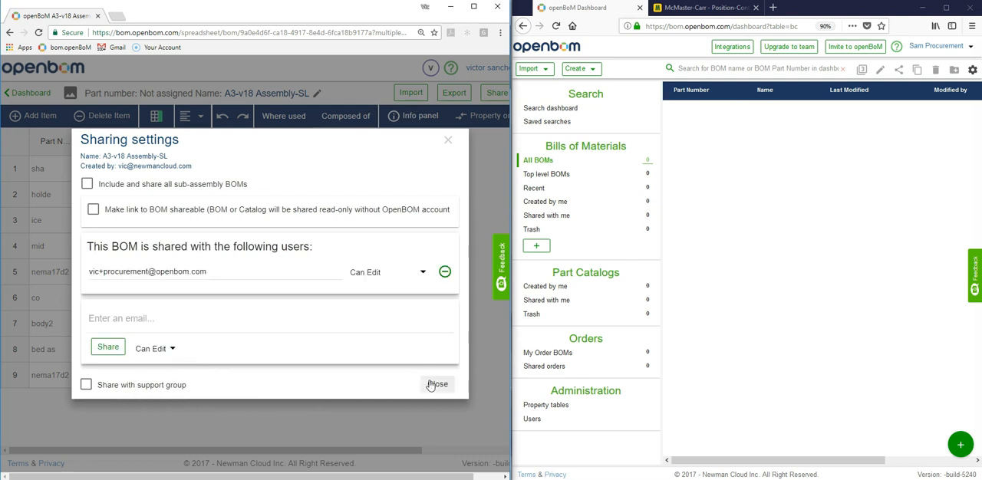
click(437, 384)
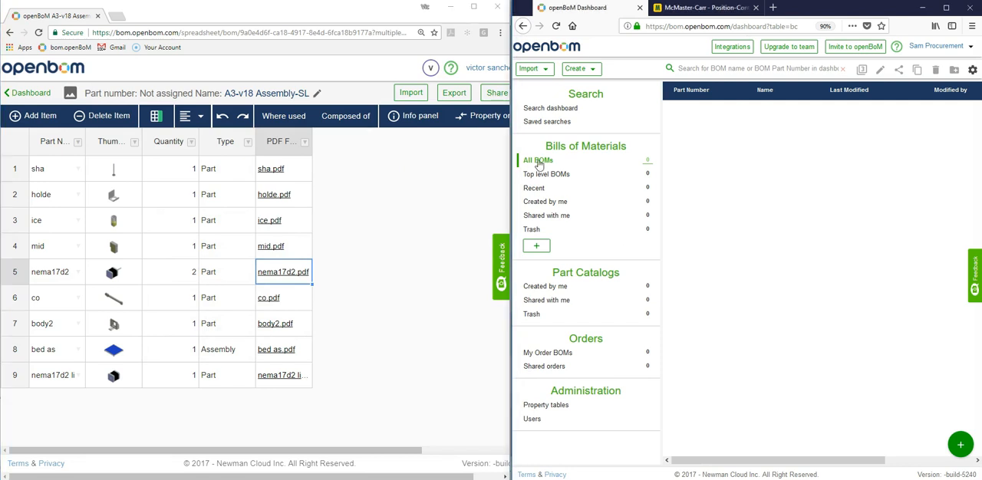
Step: From the procurement dashboard's All BOMs list, open the shared A3-v18 Assembly-SL BOM
click(537, 159)
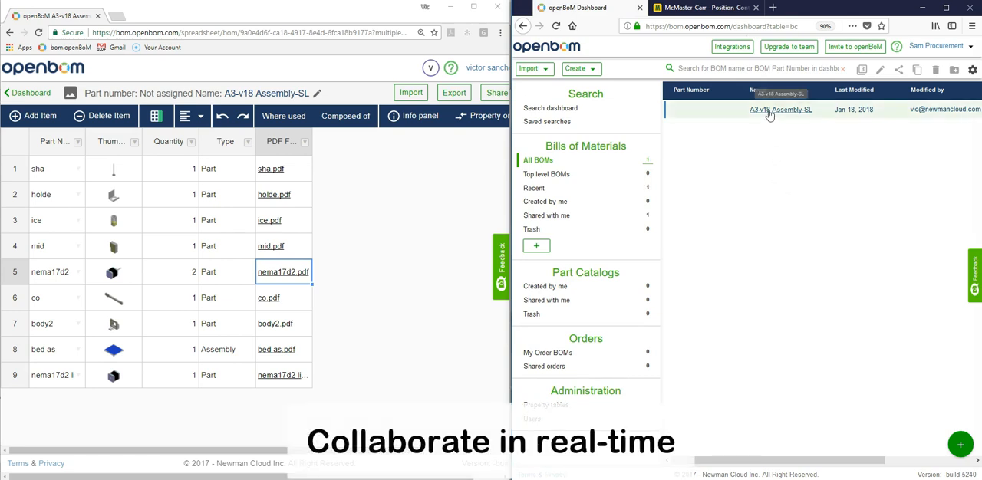
click(779, 109)
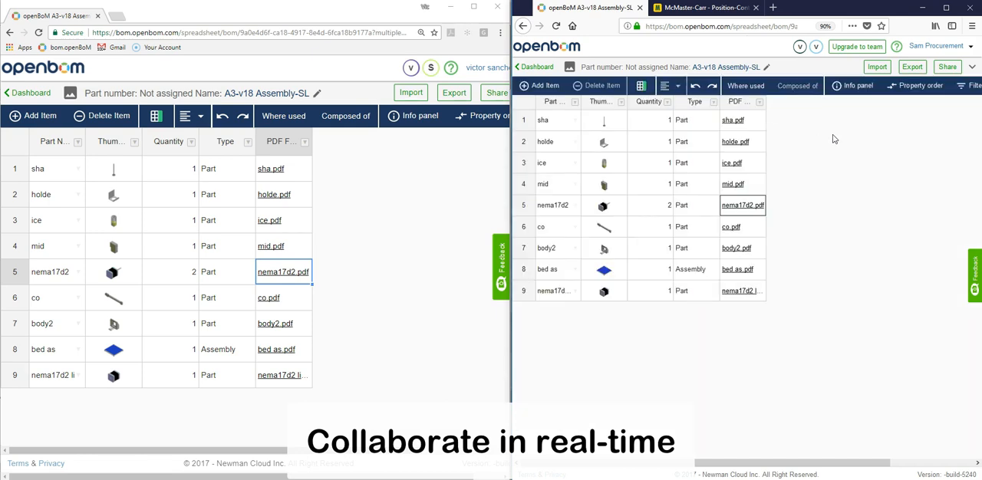
mouse_move(742, 205)
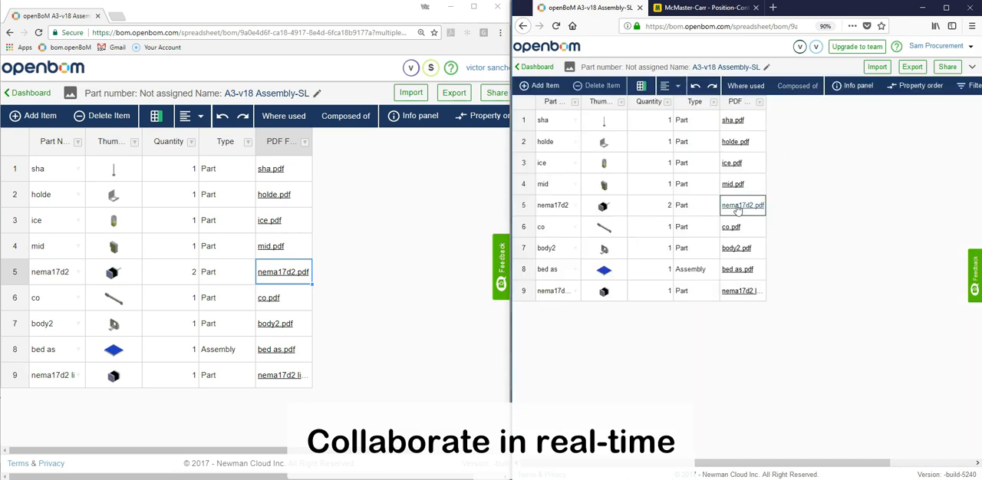
click(742, 205)
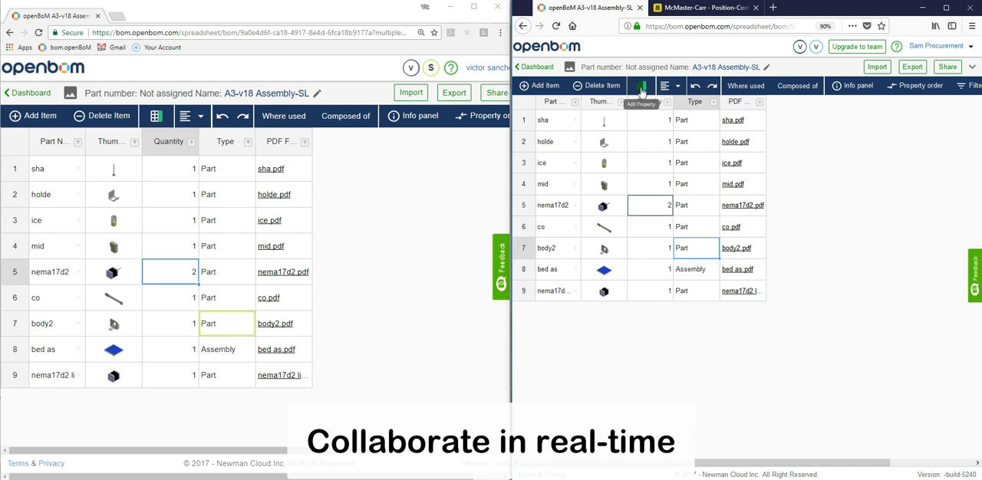
Step: Add the Supplier Source property column to the BOM
click(641, 86)
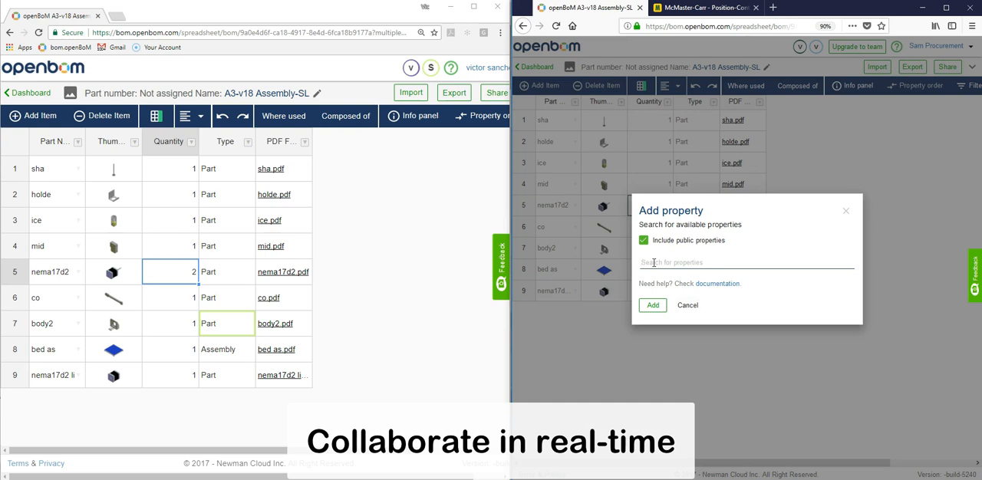
text(Supplier S)
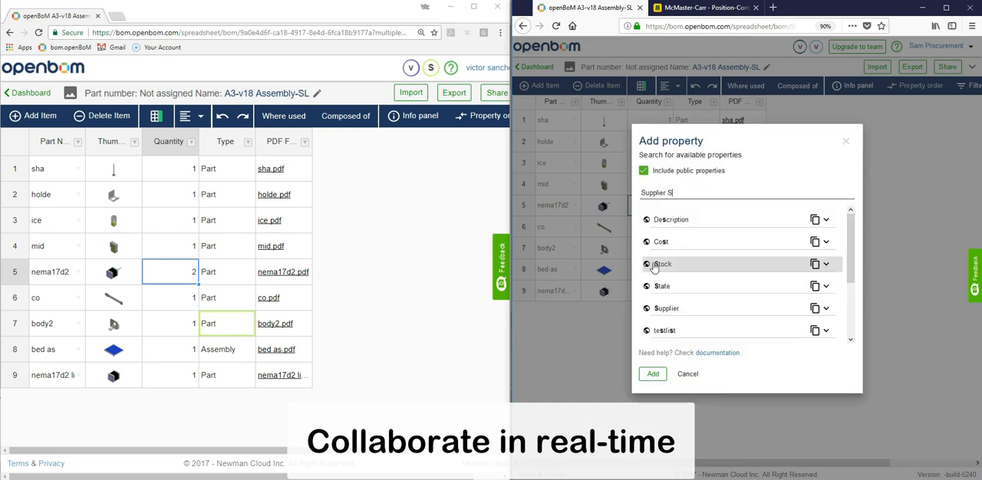
click(666, 308)
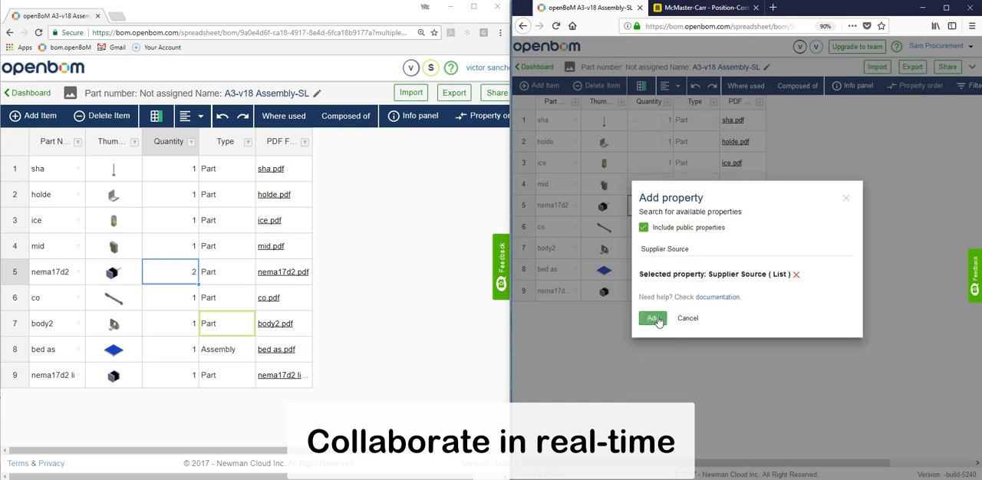
click(650, 319)
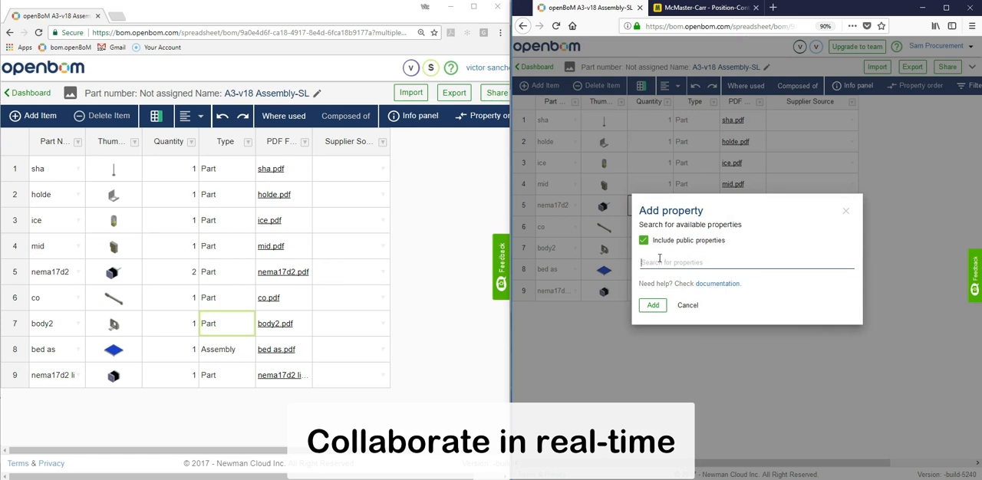
Step: Add the Unit Cost and Catalog Ref property columns to the BOM
text(Unit Cost)
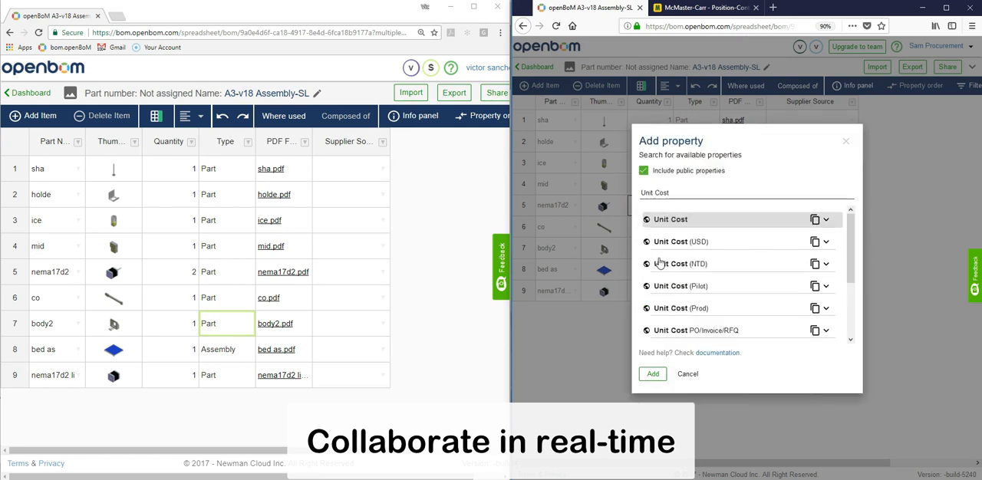
click(669, 218)
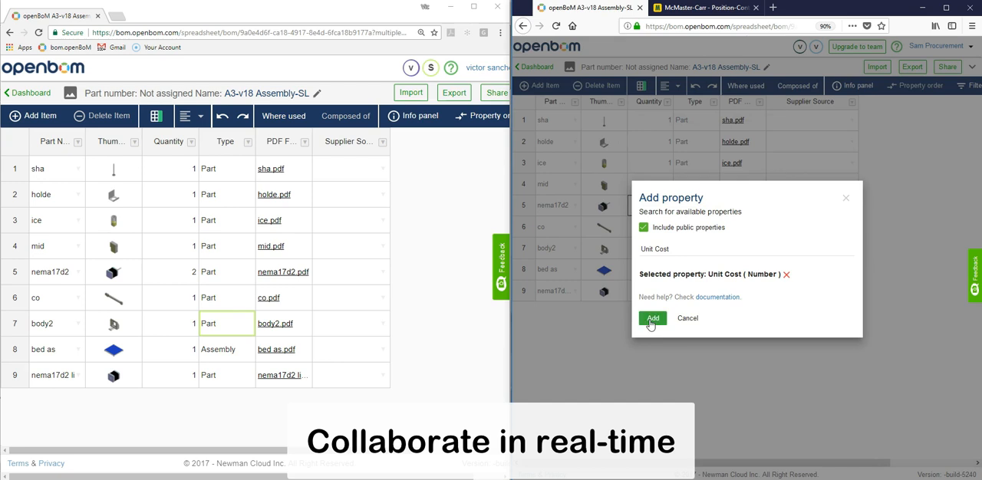
click(652, 317)
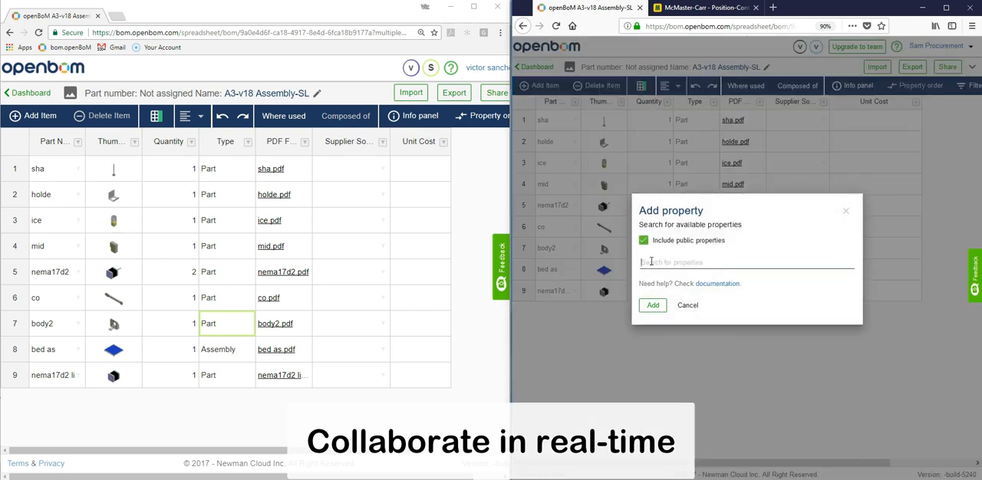
text(Catalog Ref)
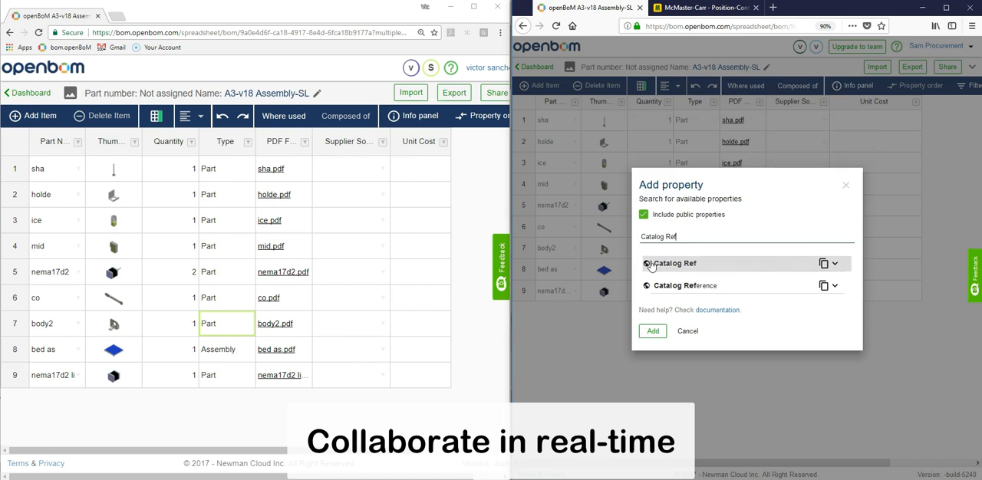
click(652, 332)
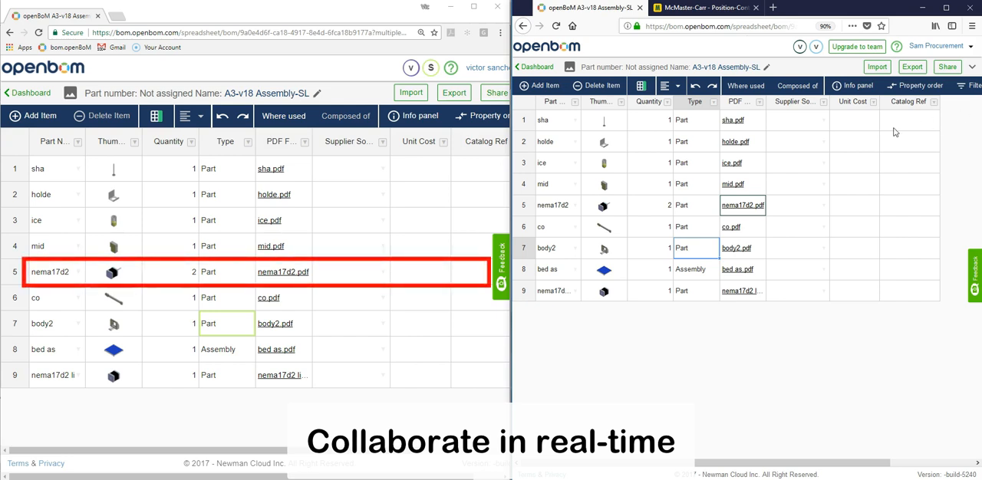
Step: Set nema17d2's supplier to McMaster and its catalog reference to 6627T66
click(798, 206)
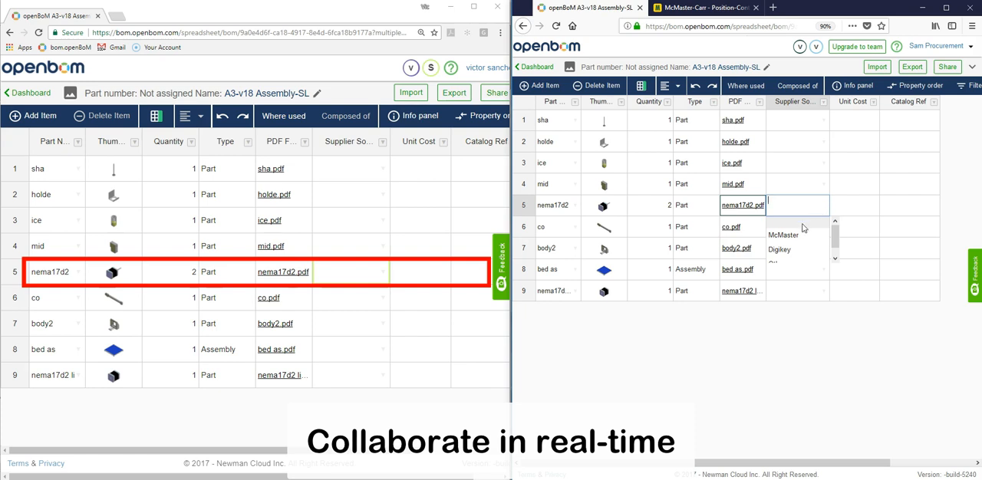
click(782, 235)
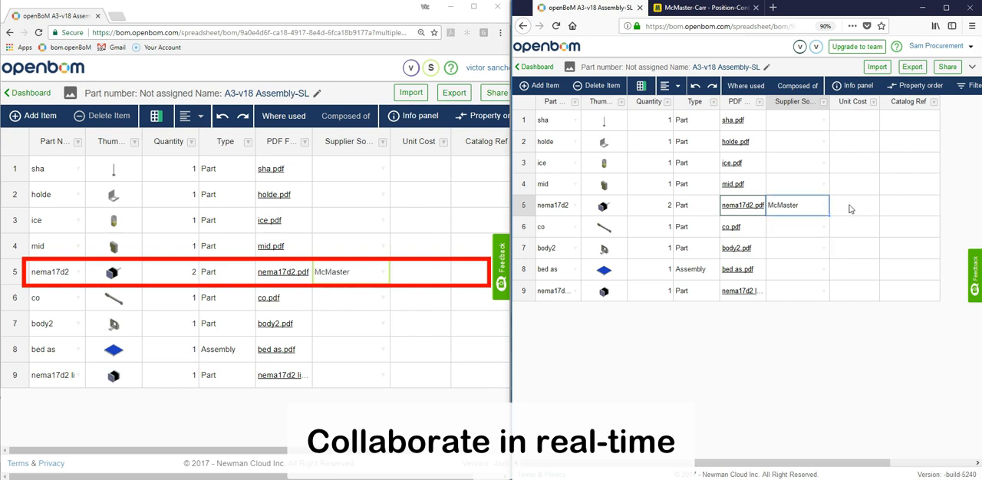
click(908, 206)
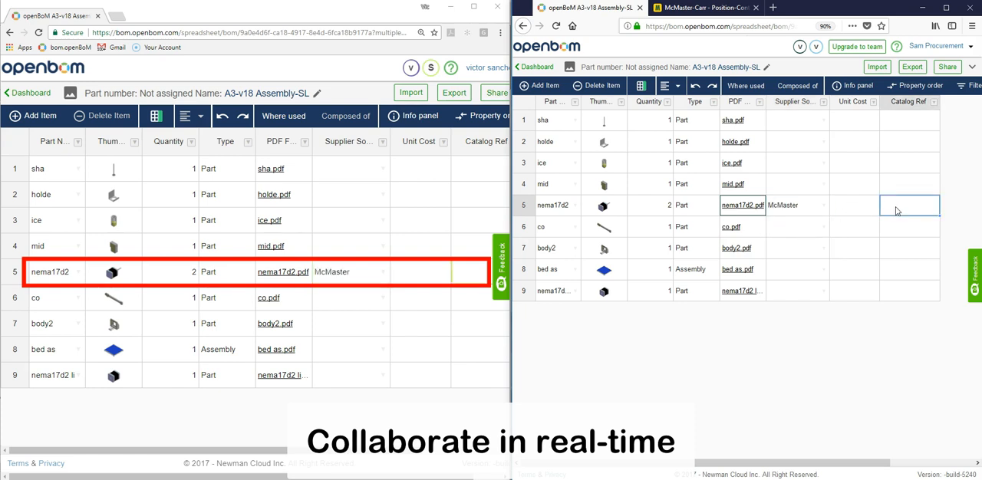
click(908, 206)
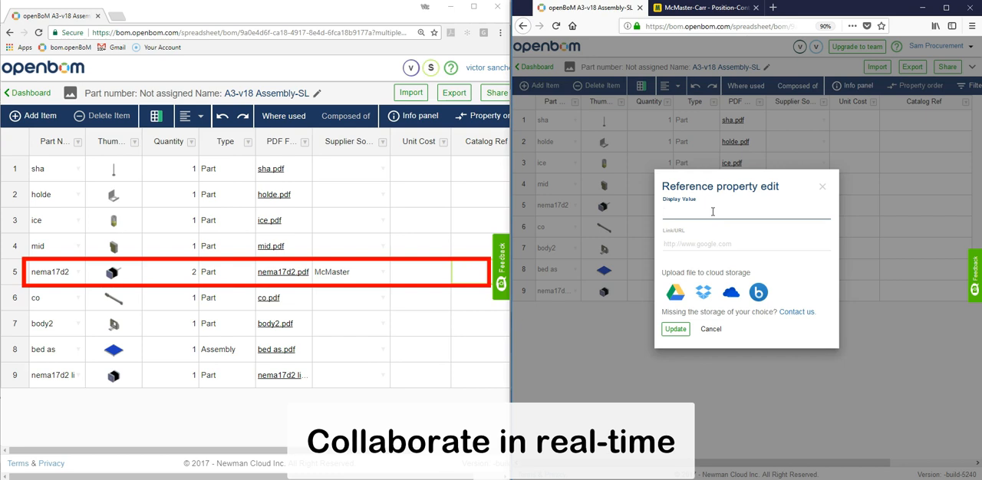
text(662)
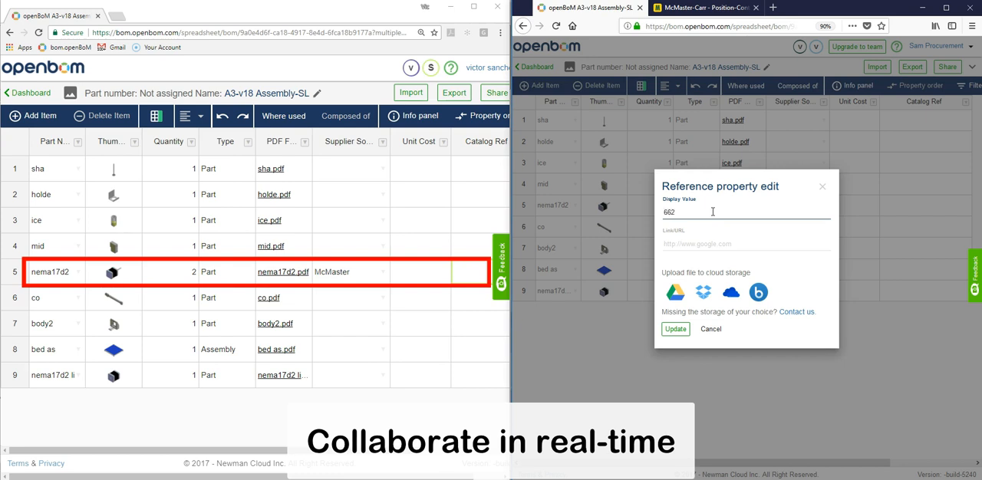
text(7T66)
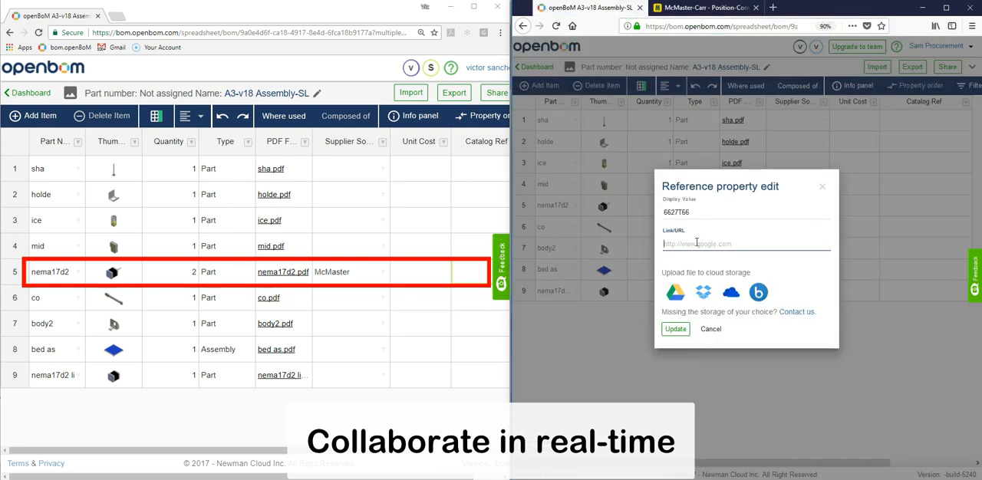
click(675, 329)
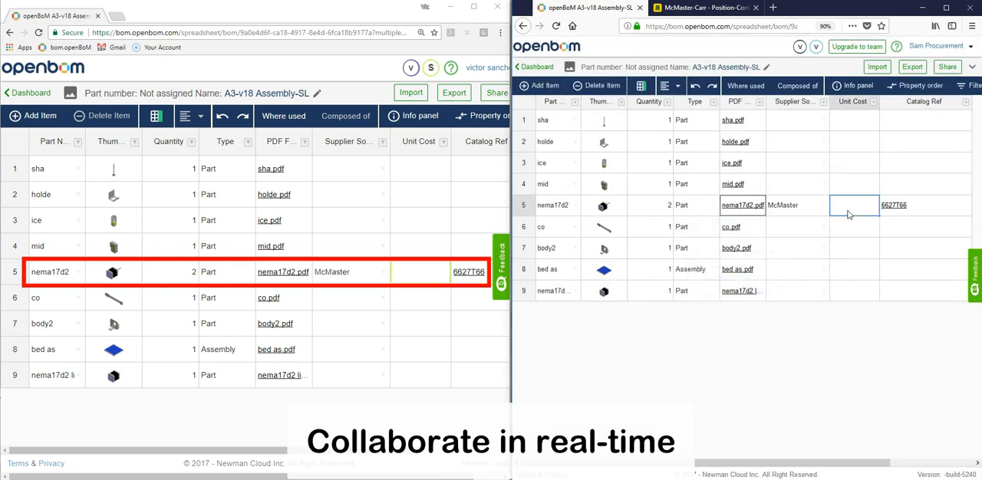
Step: Enter nema17d2's unit cost 56.1 and check the McMaster product page for 6627T66
click(853, 206)
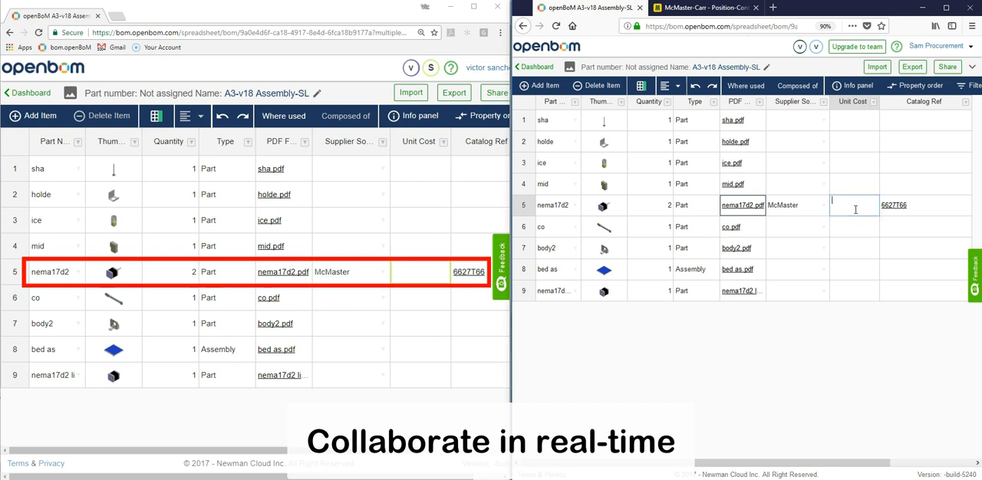
text(56.1)
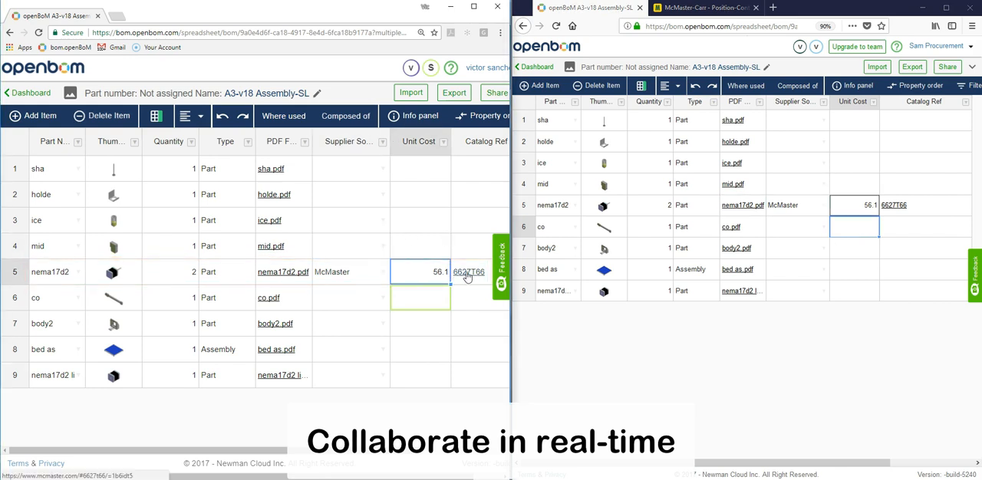
click(467, 272)
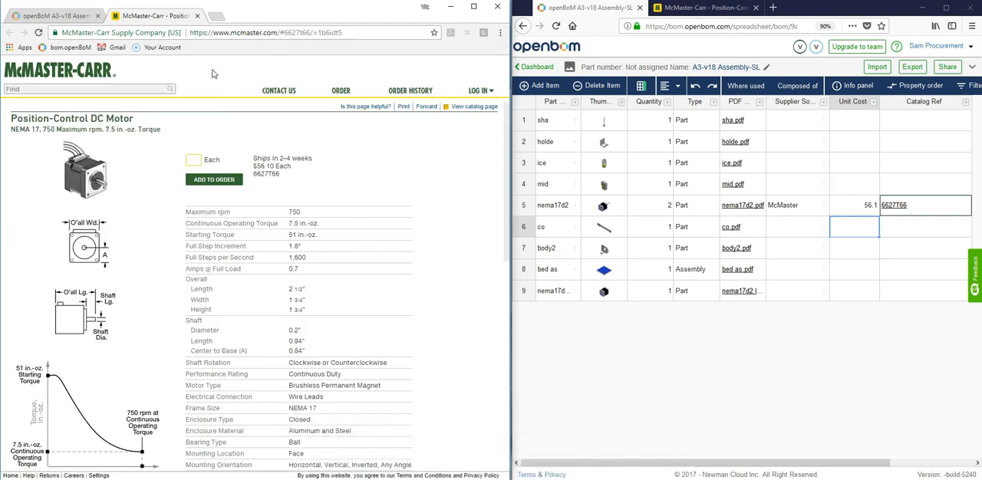
mouse_move(68, 22)
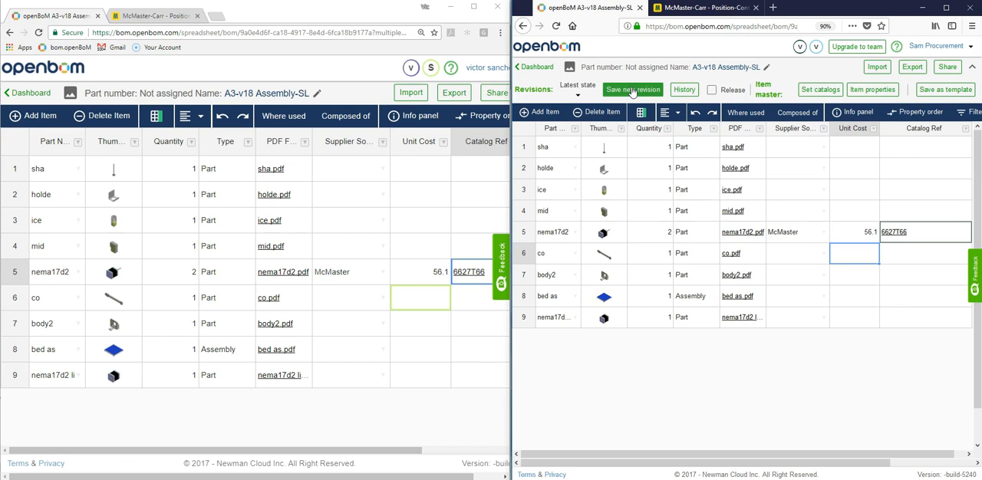
Step: Save a new BOM revision described 'Supplier R1' and return to the SOLIDWORKS assembly
click(632, 88)
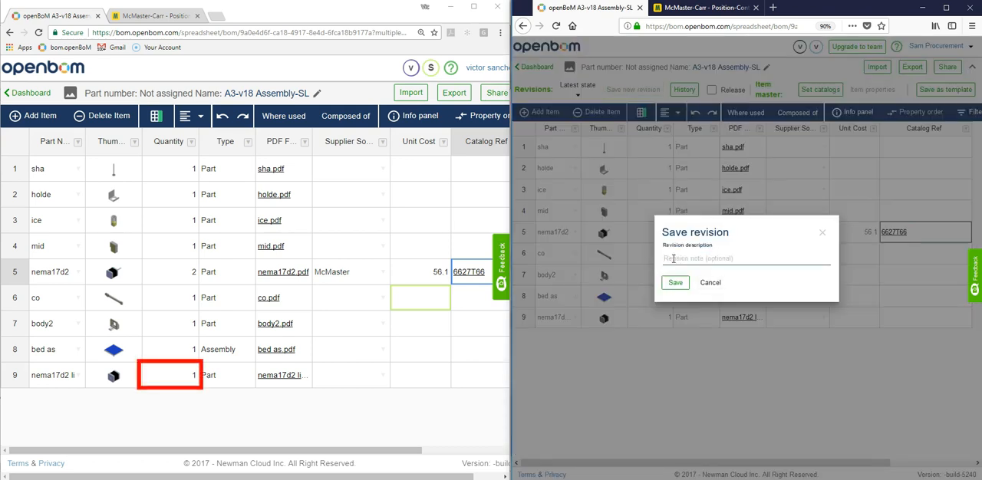
text(Supplier R1)
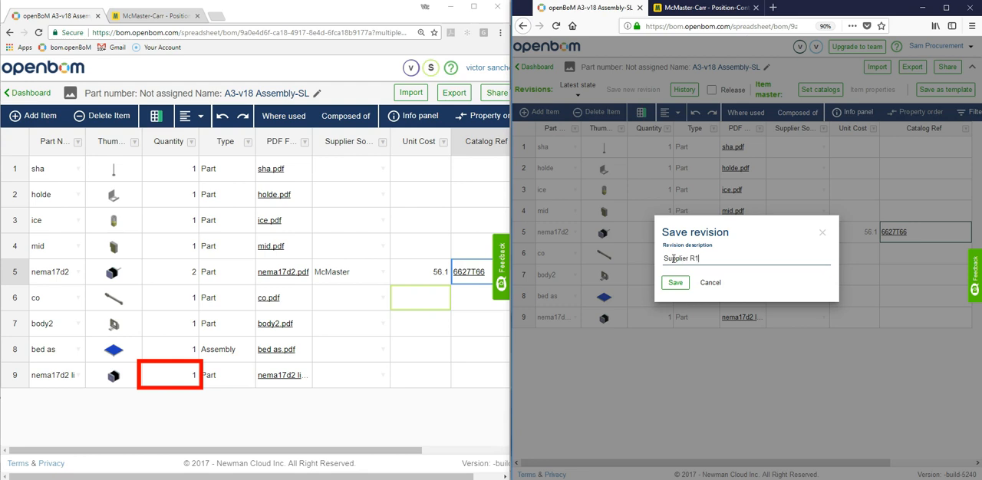
click(675, 282)
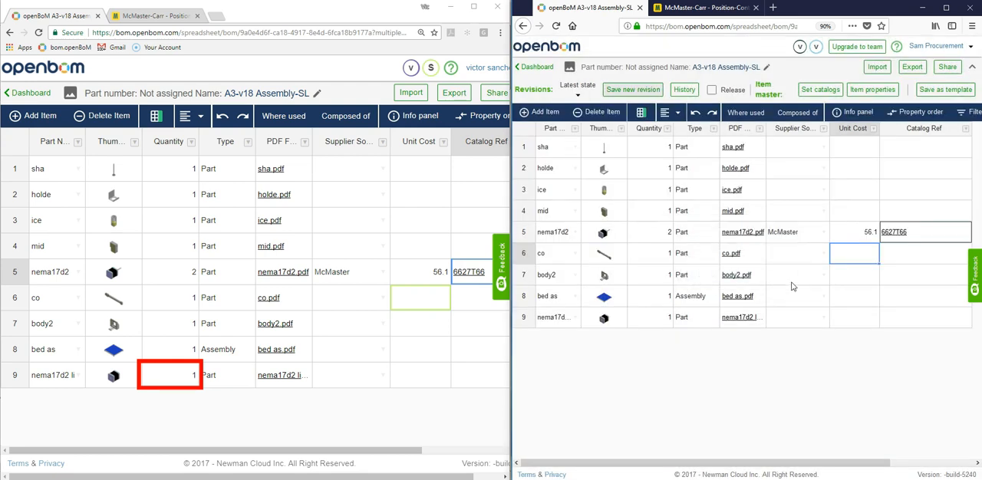
mouse_move(786, 287)
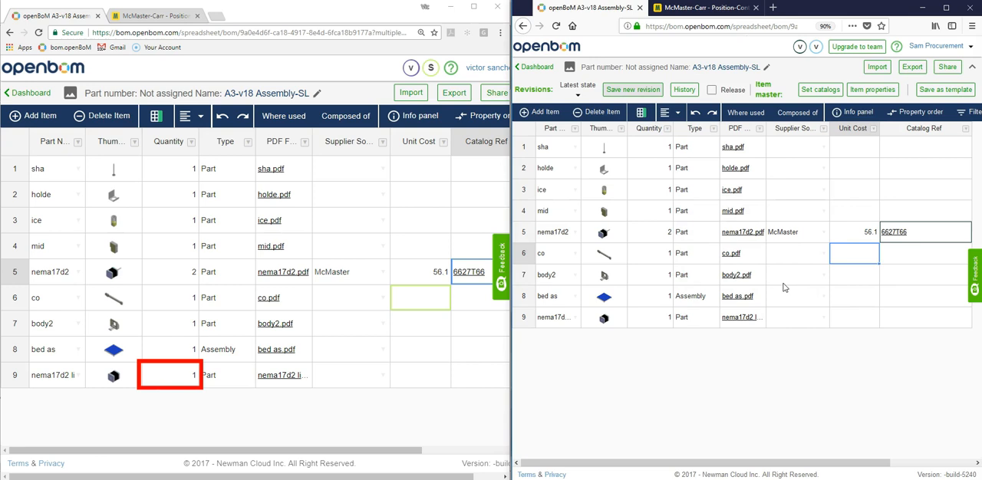
click(349, 194)
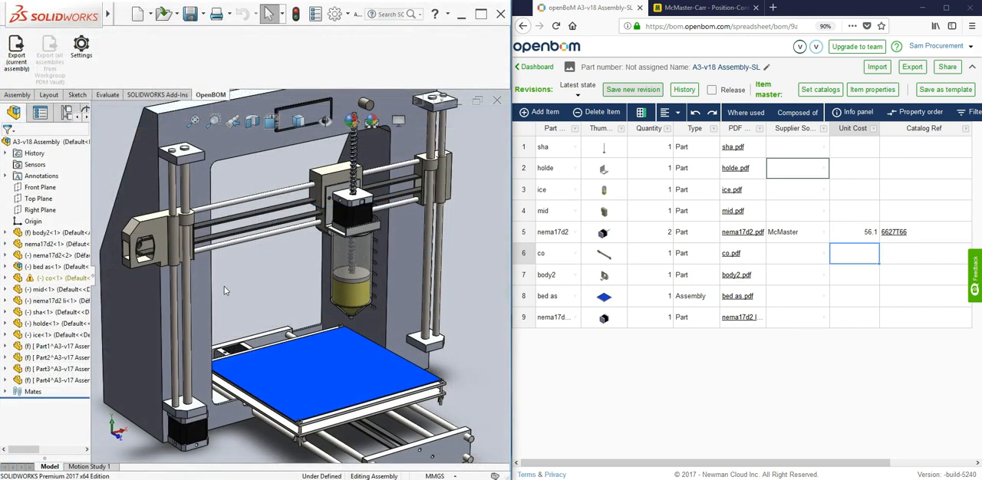
mouse_move(218, 289)
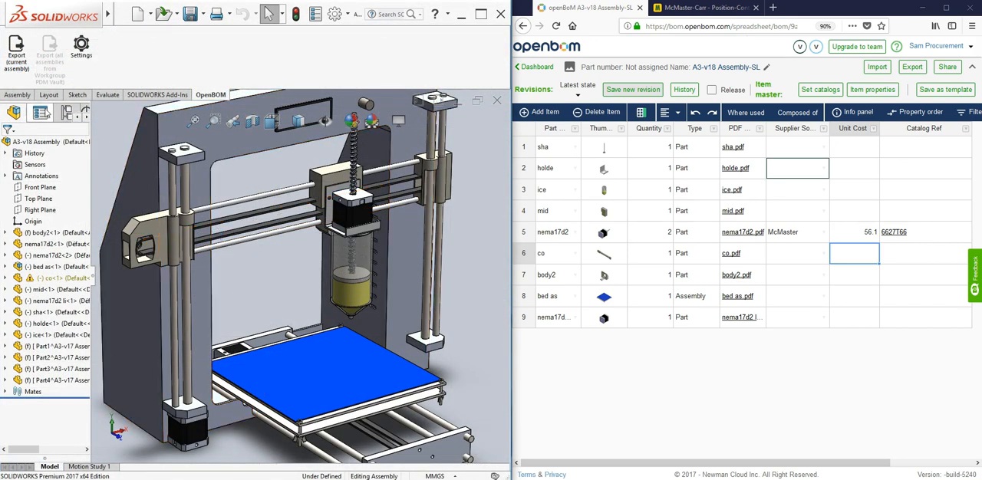
Step: Add another motor component and save the assembly with virtual components stored internally
click(17, 95)
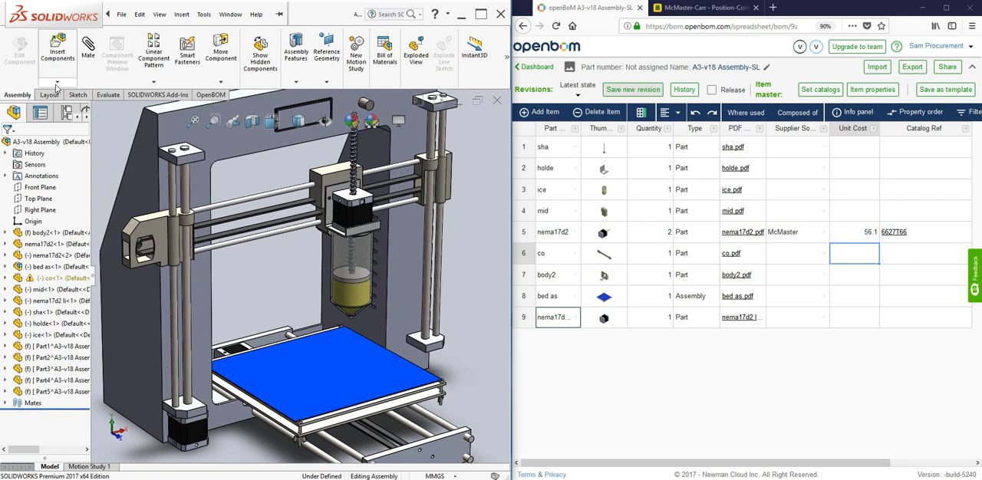
mouse_move(59, 46)
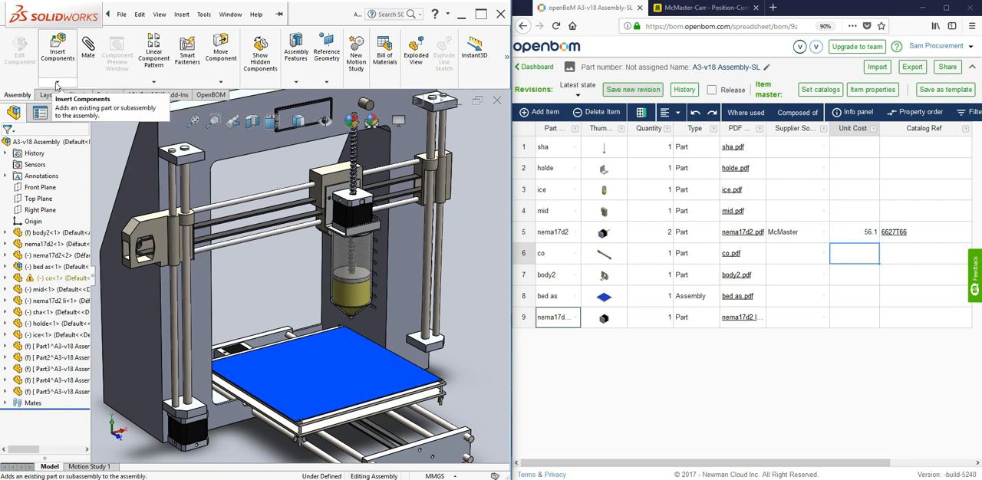
click(58, 50)
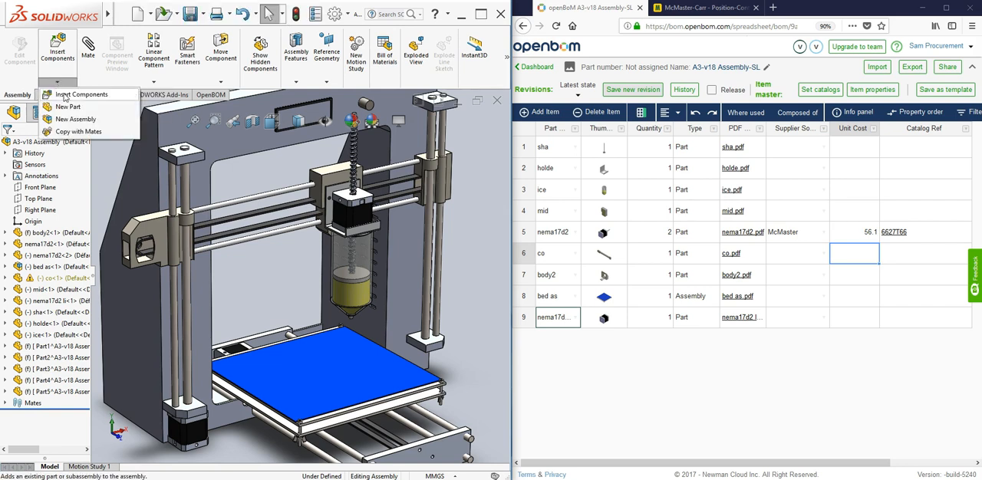
click(83, 95)
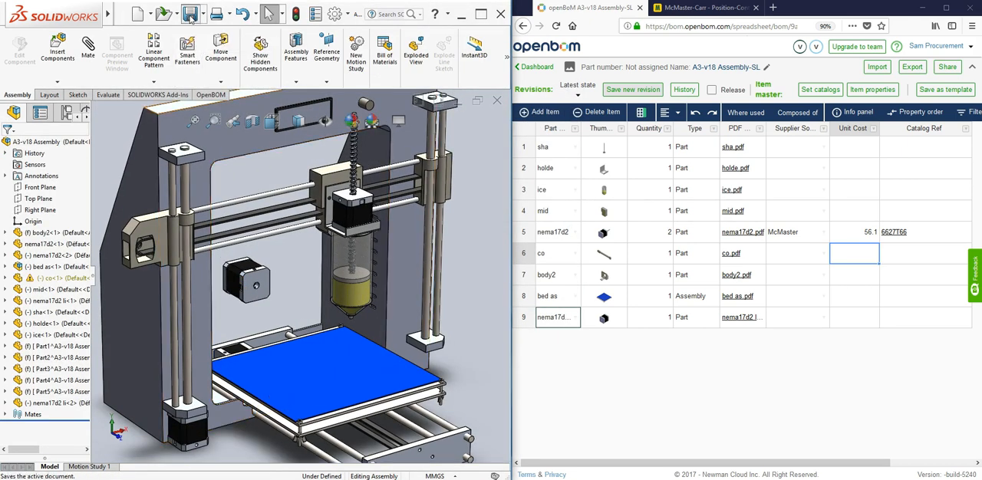
click(192, 14)
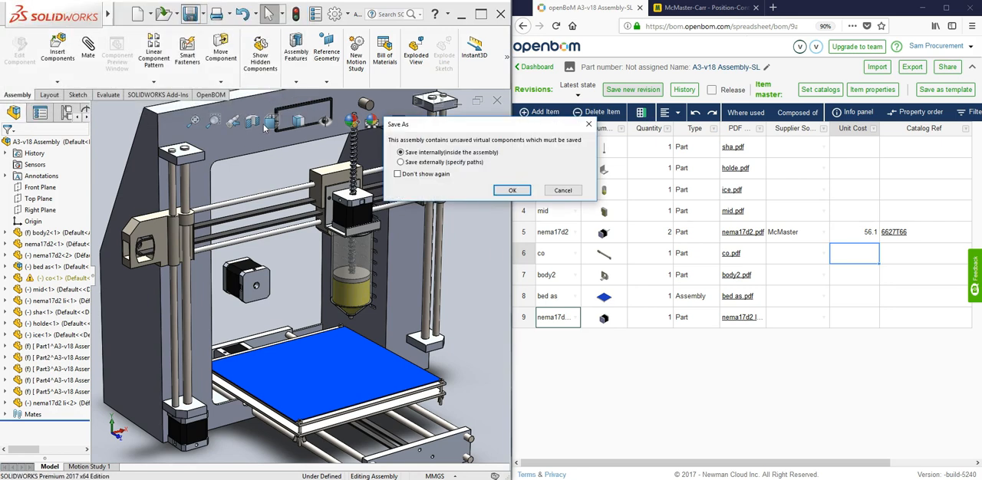
click(512, 190)
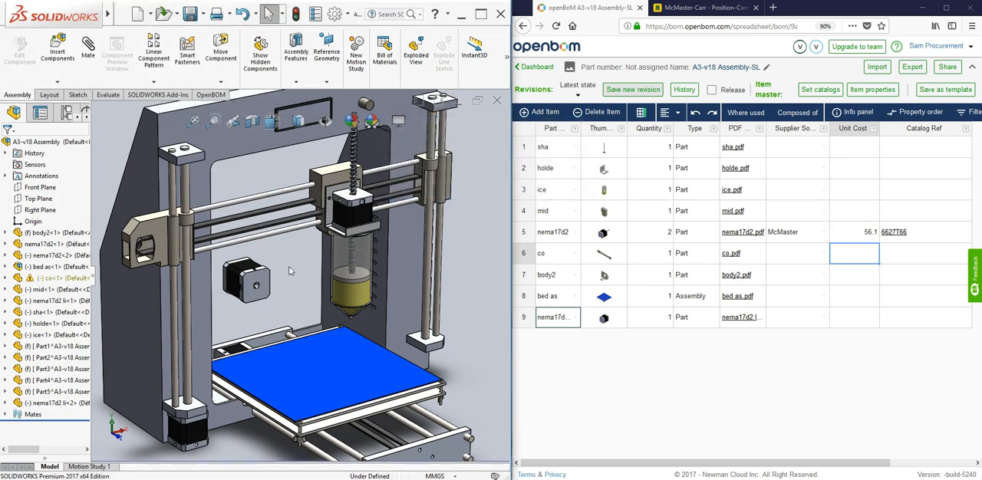
Step: Re-export the modified assembly to OpenBOM from the OpenBOM add-in tab
click(212, 95)
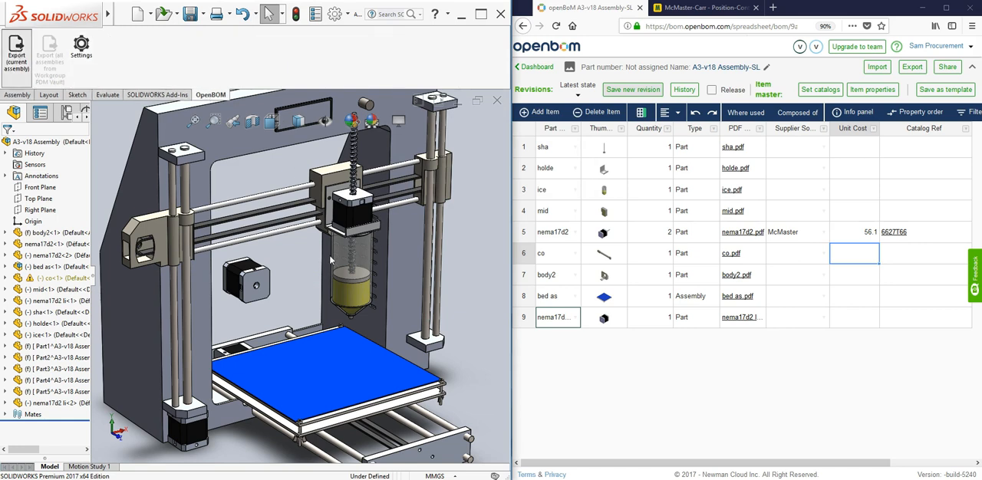
mouse_move(298, 276)
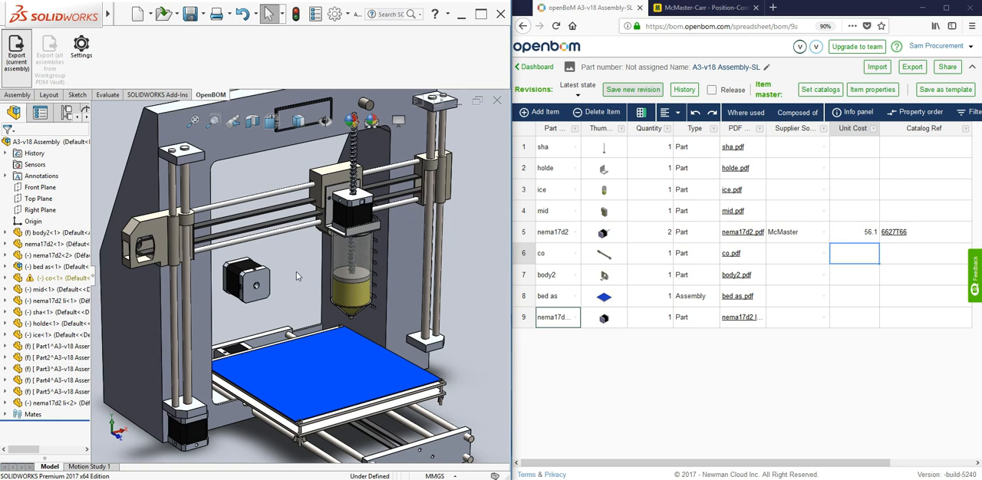
click(15, 54)
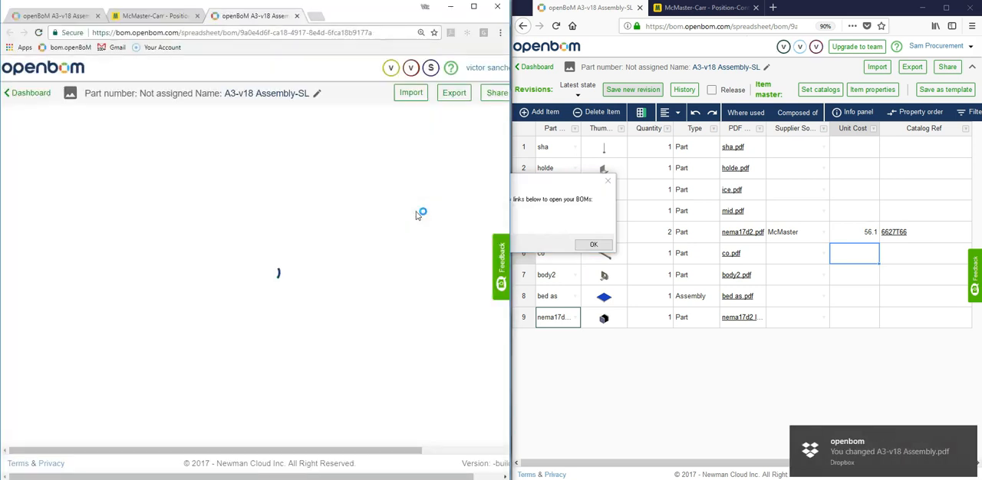
Step: Assign McMaster as the supplier for the nema17d2 row (row 9, quantity 2)
click(592, 244)
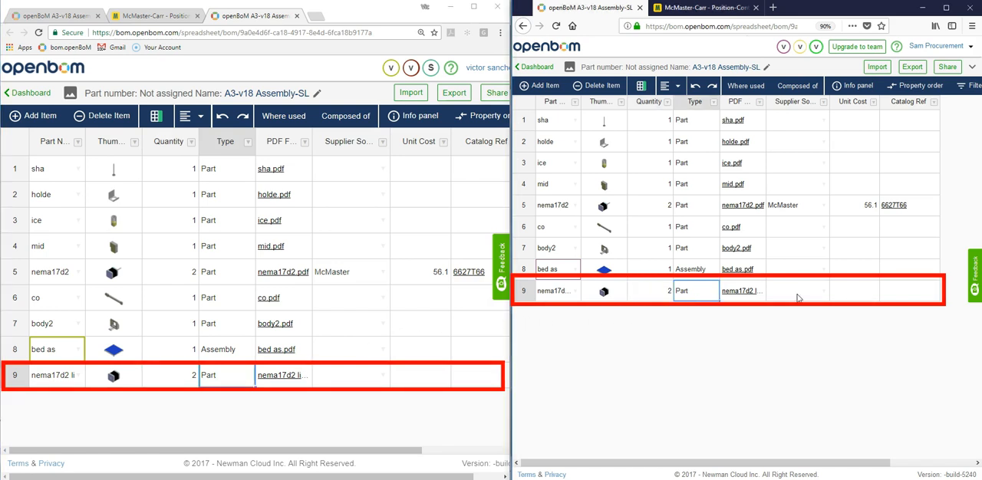
click(796, 290)
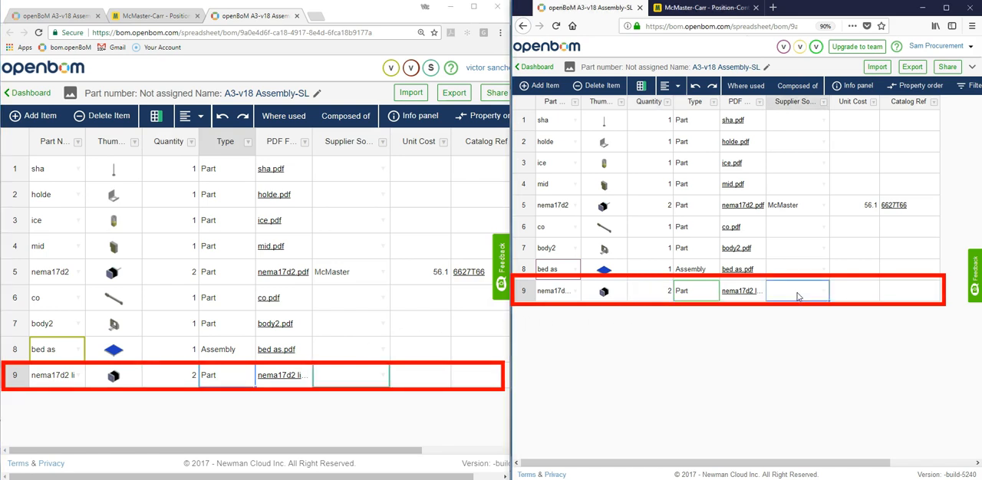
click(796, 290)
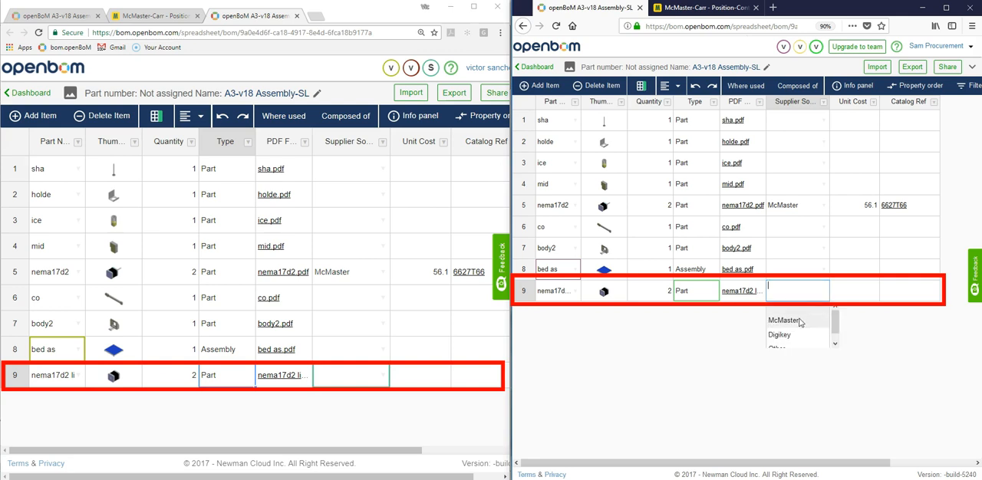
click(784, 321)
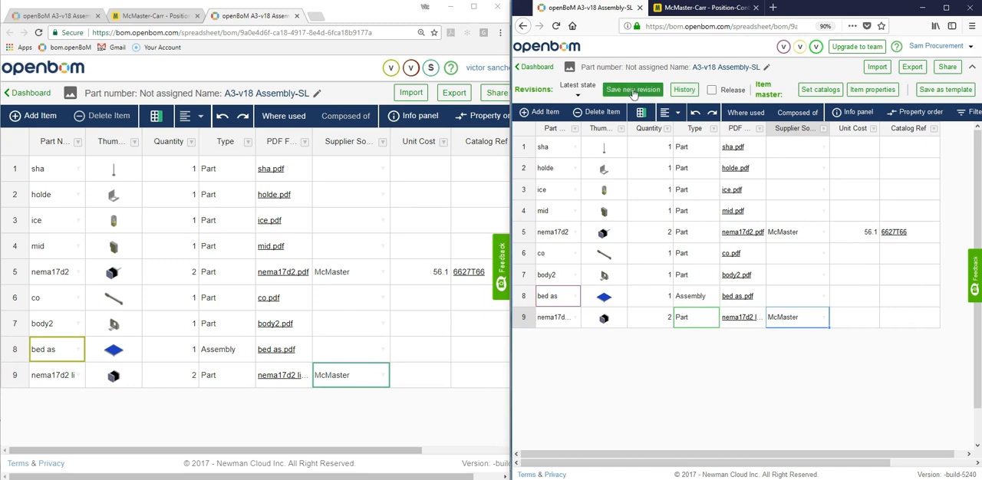
Step: Save a new BOM revision with the description 'R2'
click(632, 89)
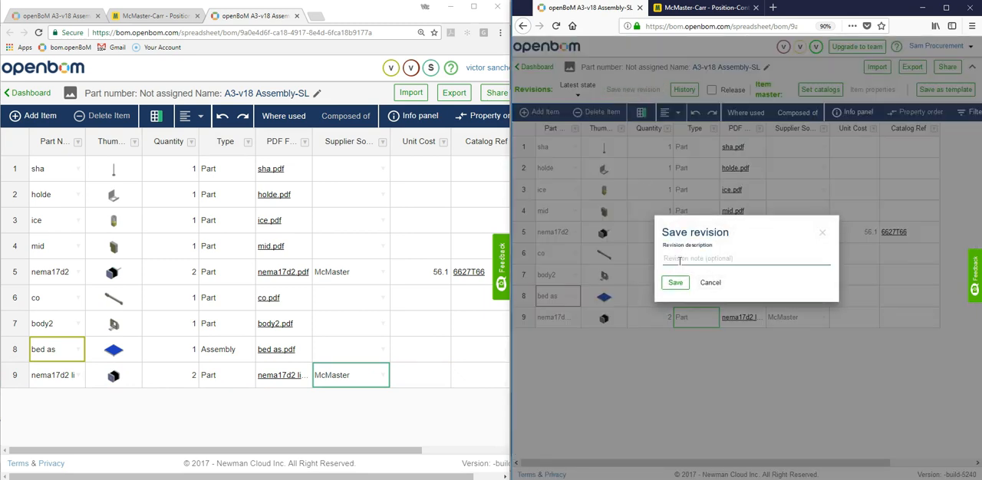
text(R2)
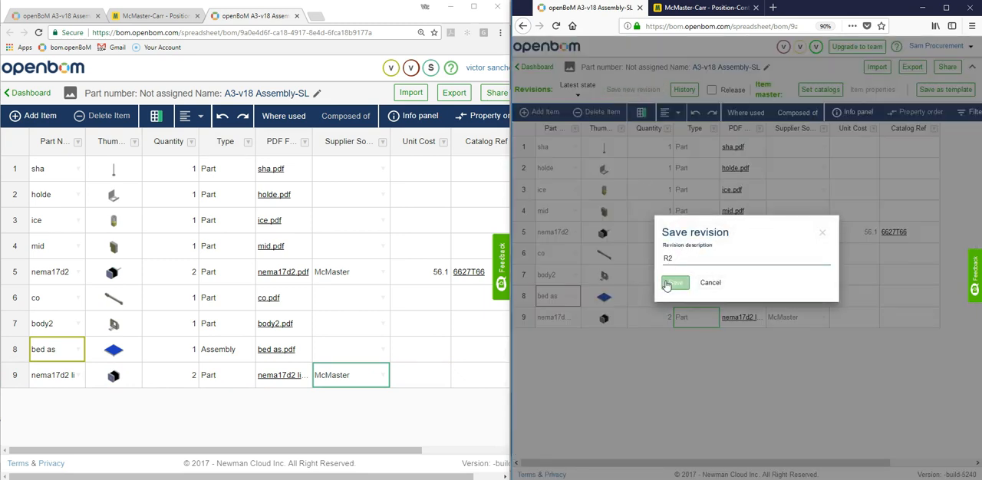
click(675, 283)
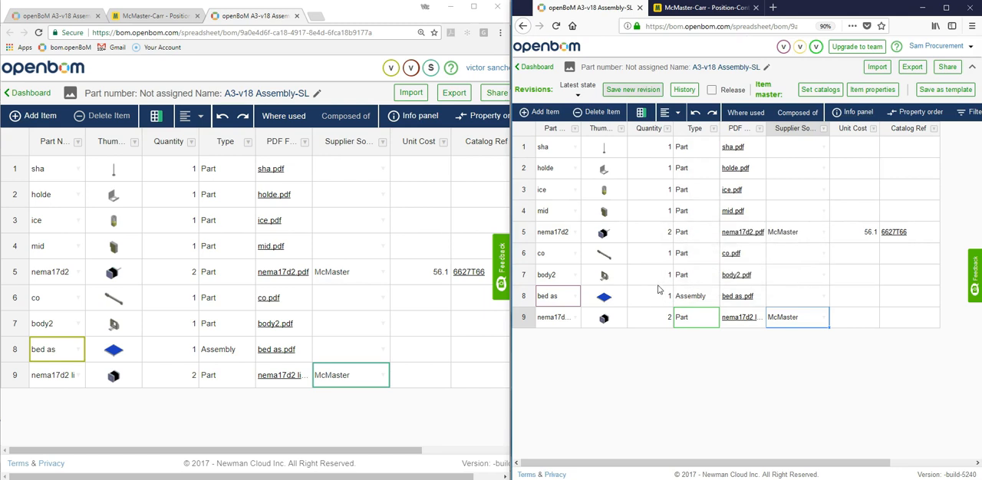
mouse_move(527, 212)
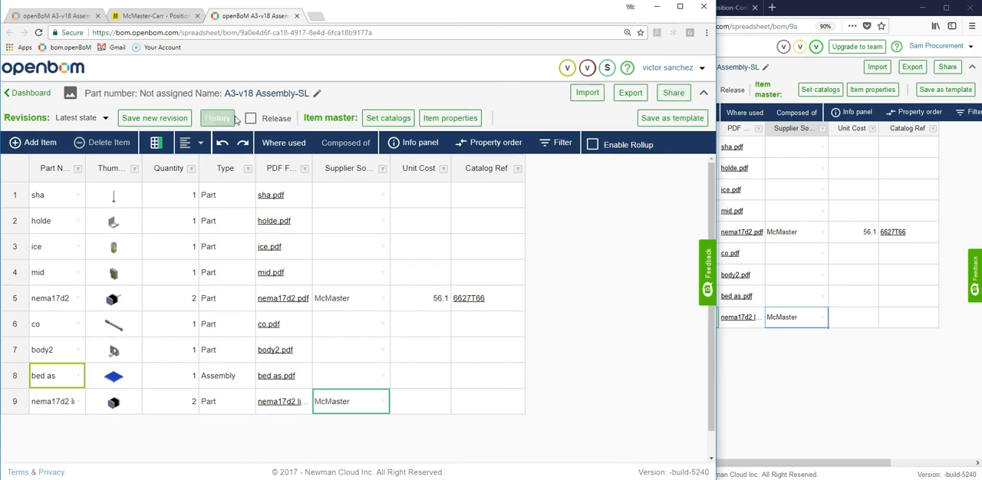
Step: Review the revision history, then switch the BOM view to the Rev 2 R2 version
click(217, 116)
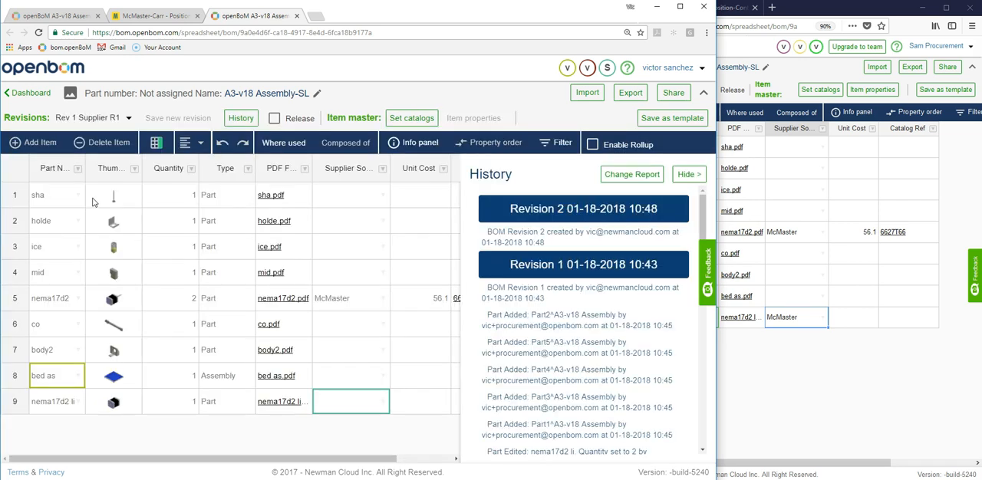
click(686, 175)
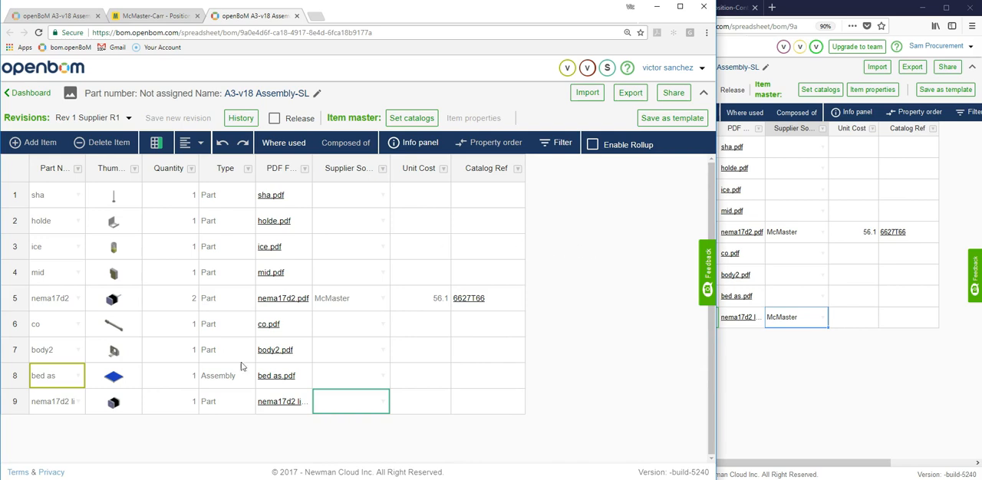
click(92, 117)
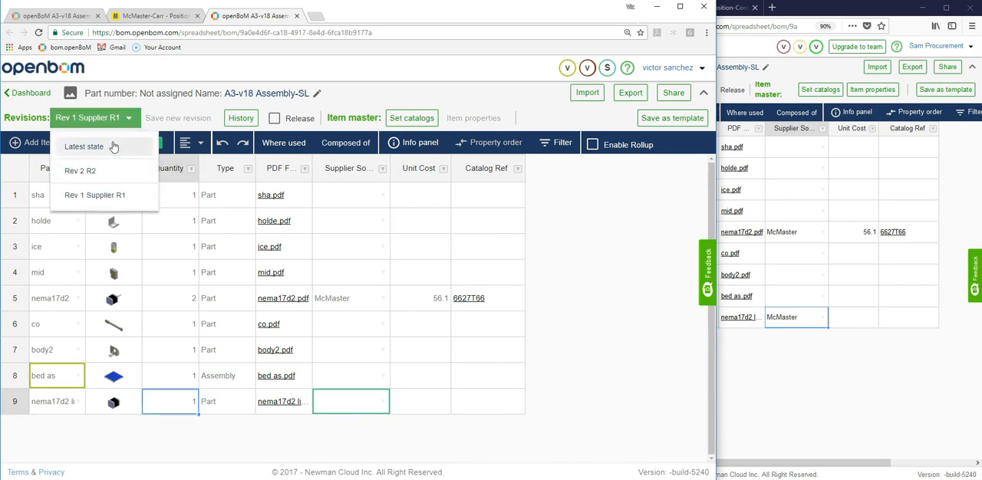
click(79, 170)
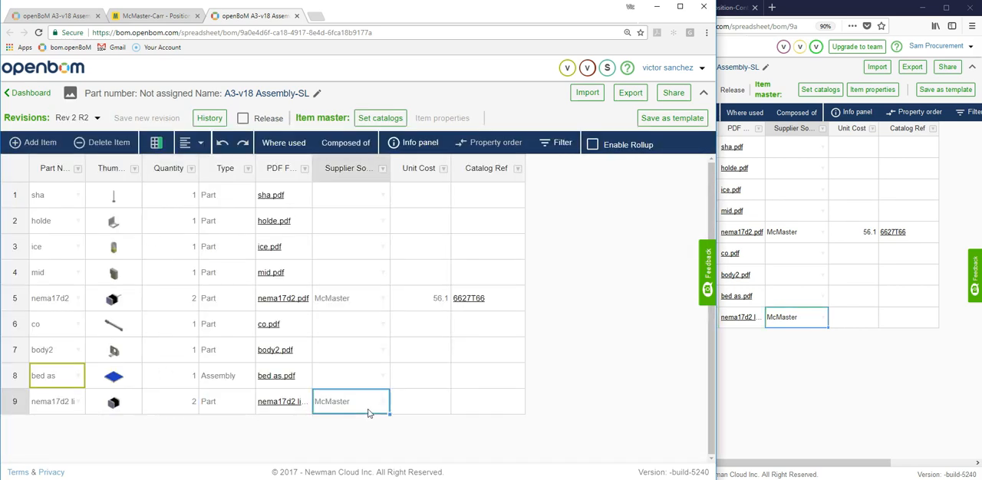
Step: Return the BOM to its Latest state and look over the history panel again
click(98, 116)
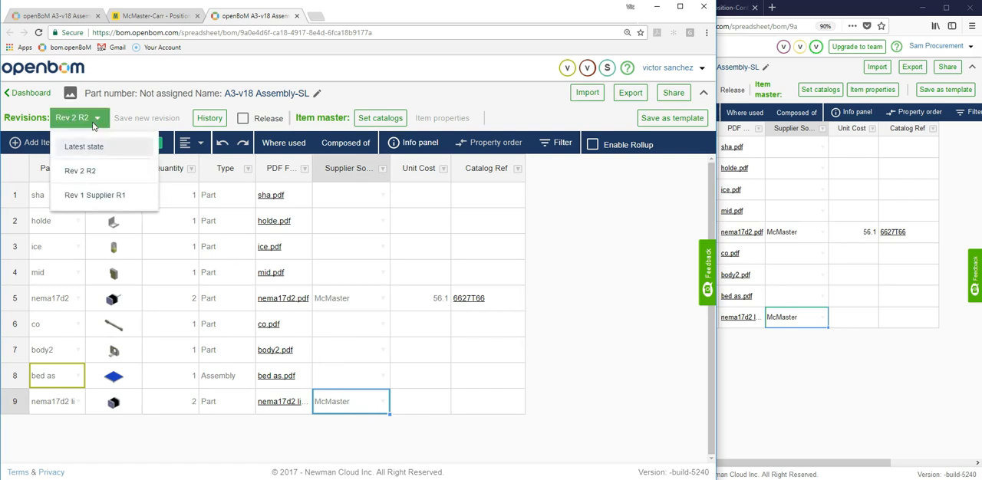
click(218, 116)
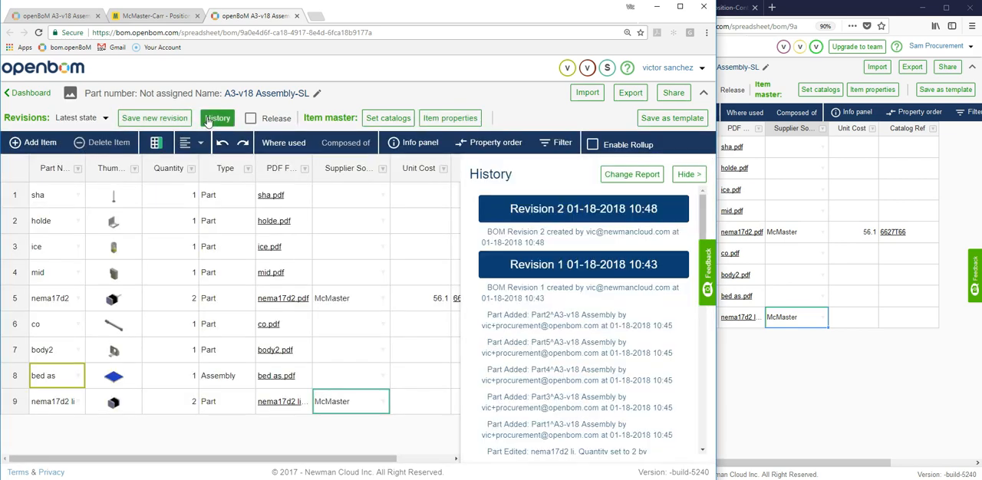
click(632, 175)
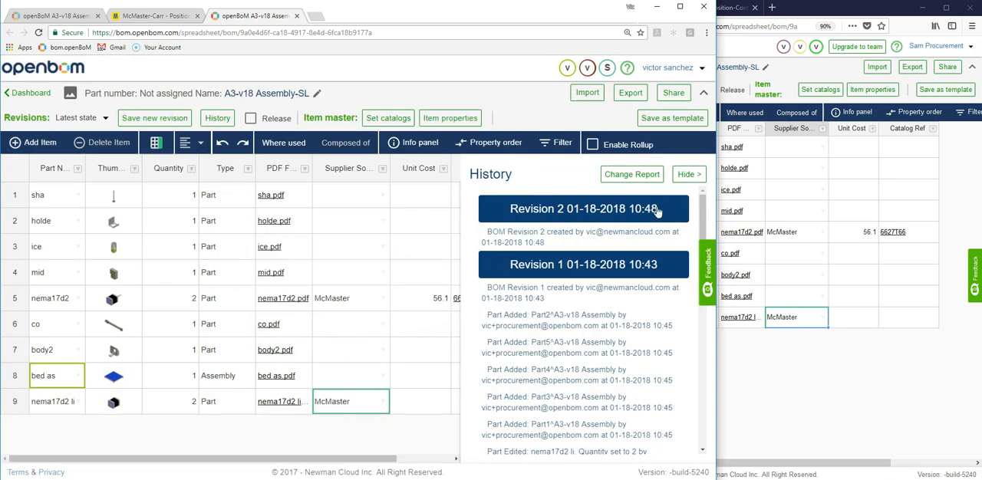
click(687, 175)
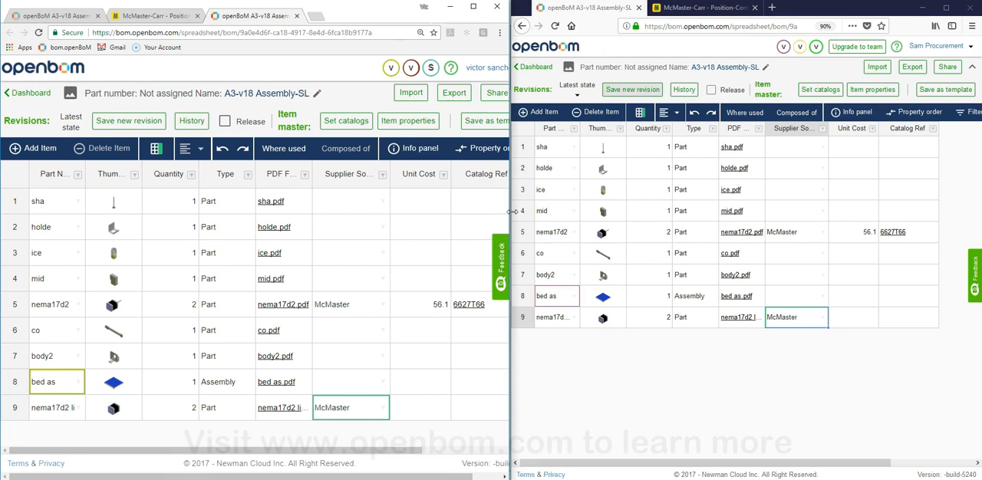
click(350, 252)
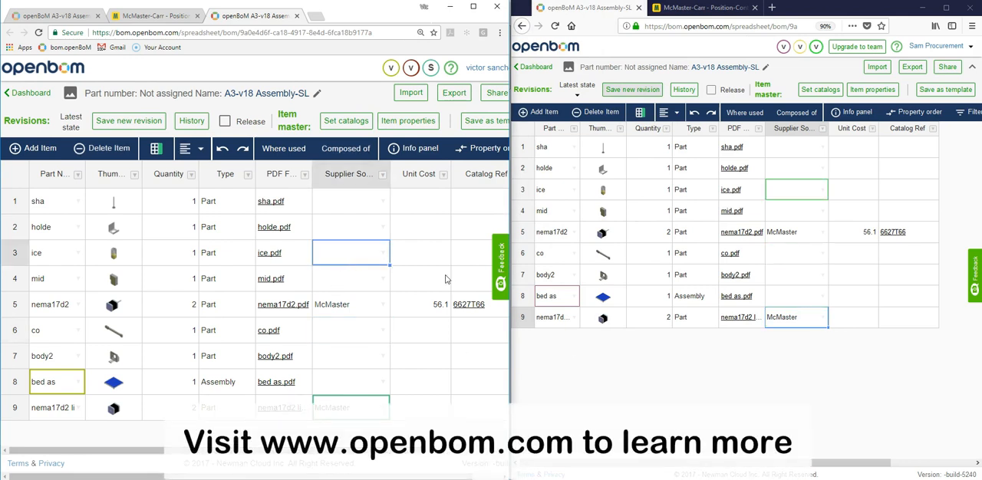